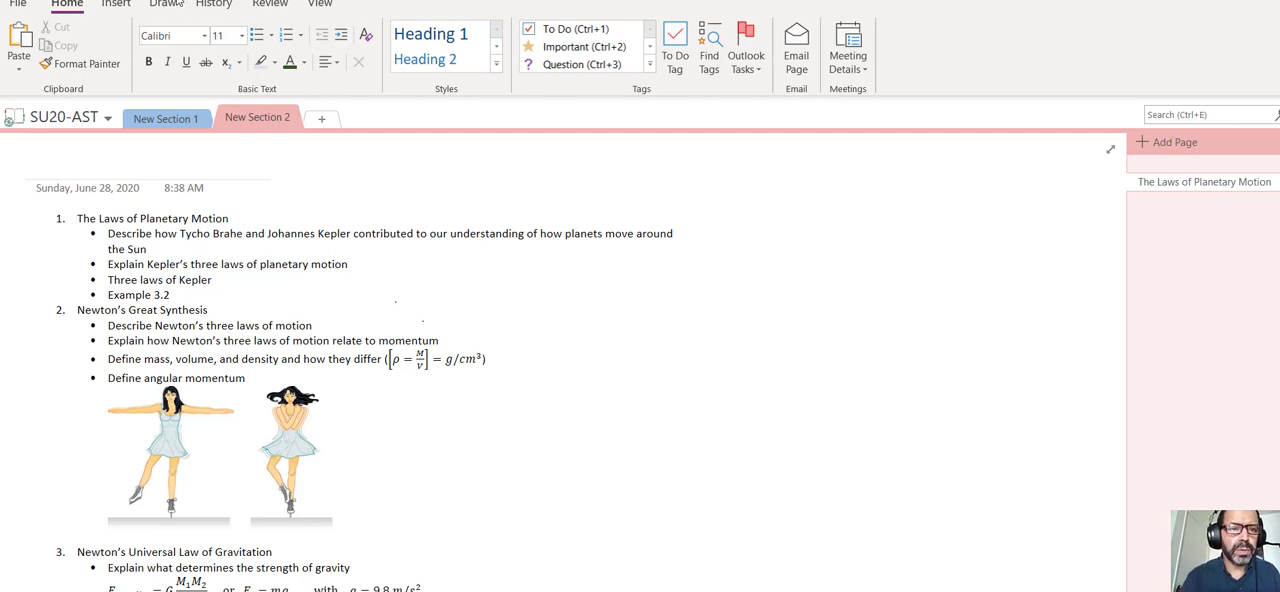
- Switch to the green pen and handwrite '1) ellipti…' right of the outline
left_click(162, 4)
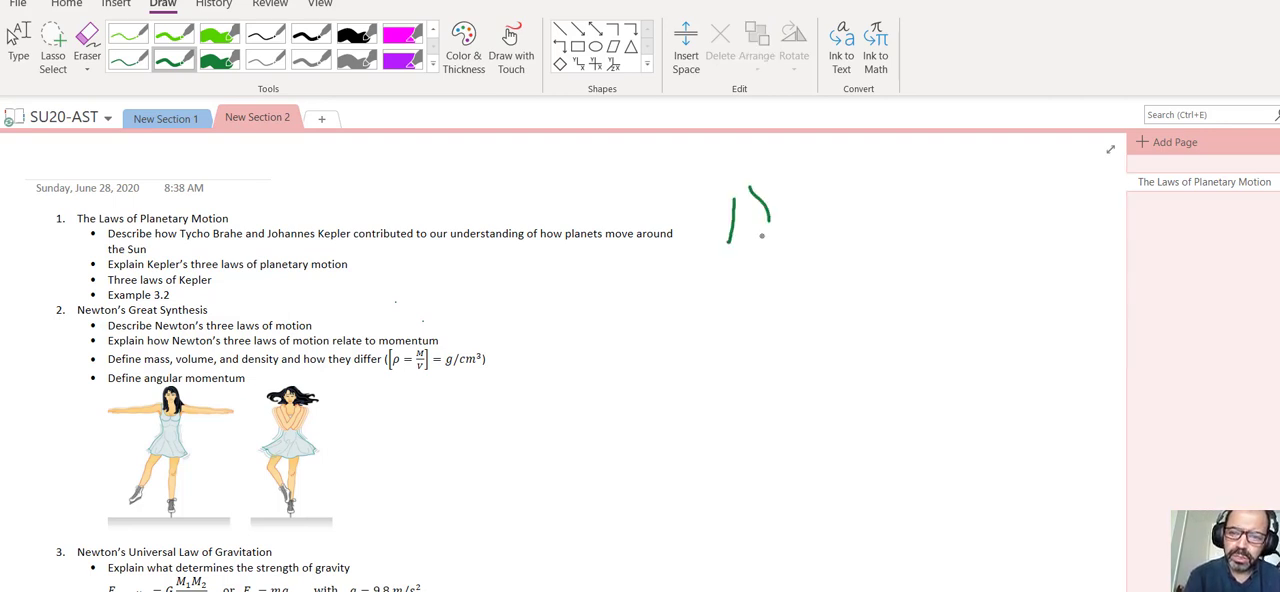
left_click_drag(760, 210, 732, 265)
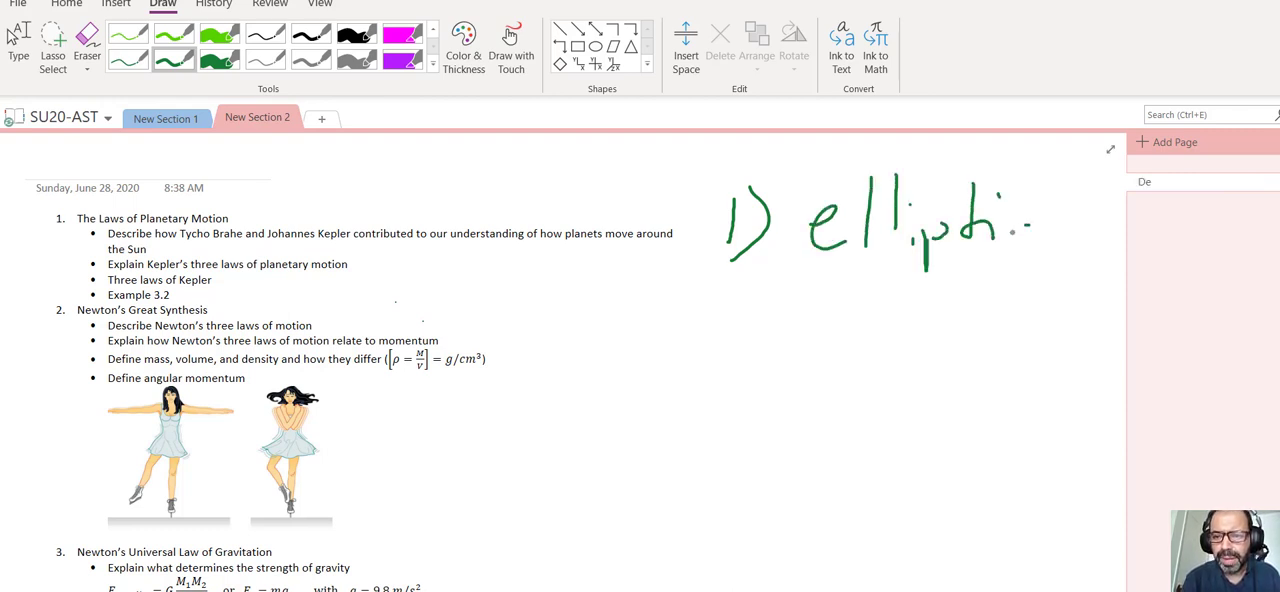
- Finish 'elliptical' and sketch an elliptical orbit with foci and focal lines
left_click_drag(1000, 230, 1090, 230)
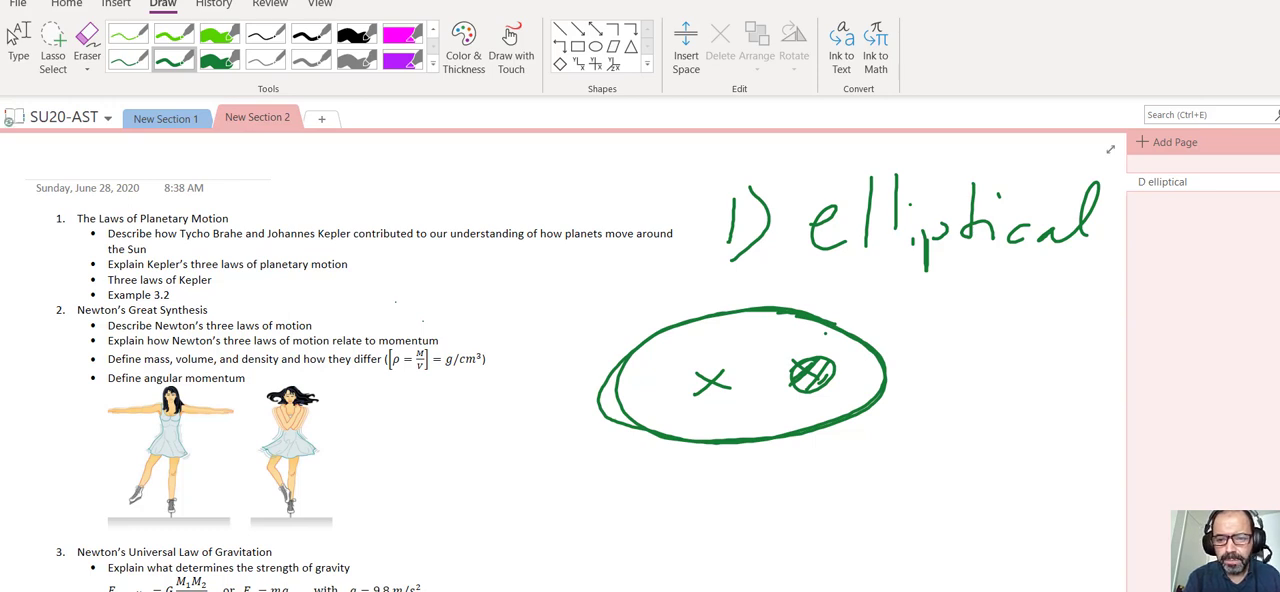
left_click_drag(790, 310, 815, 360)
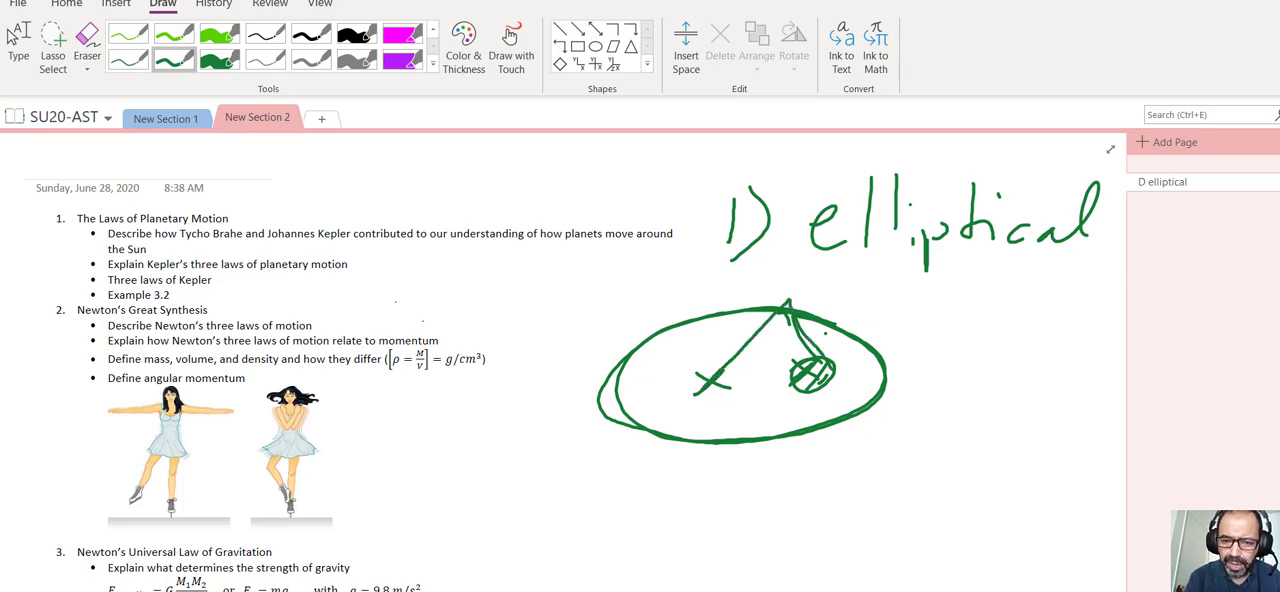
left_click_drag(700, 385, 815, 390)
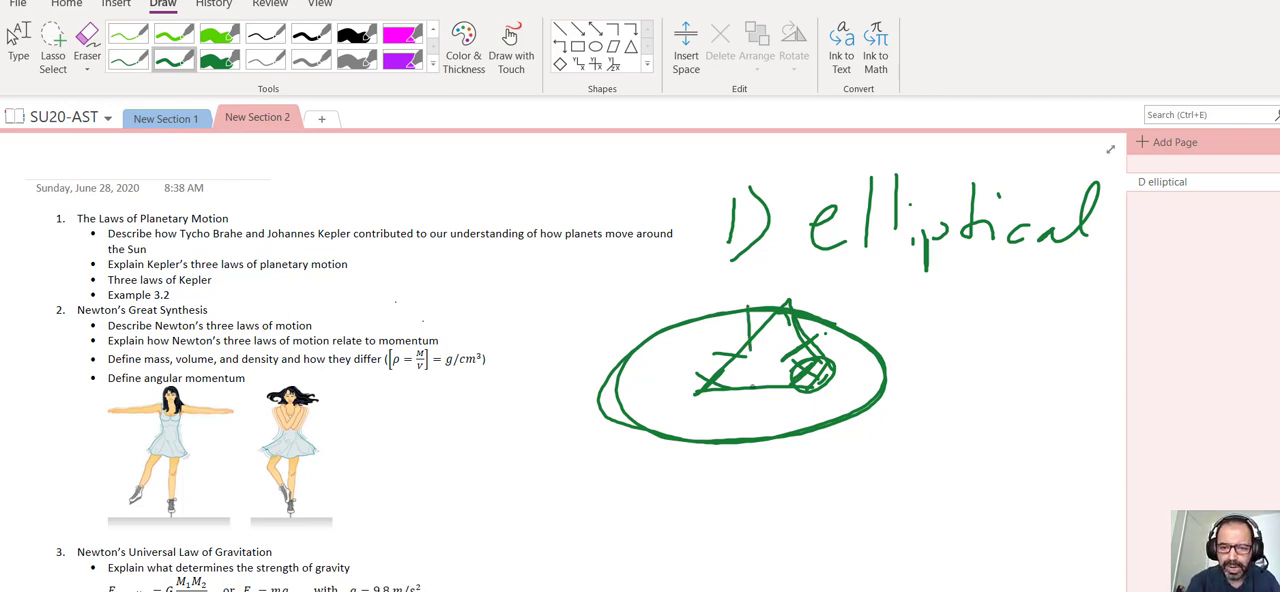
- Draw axis lines across the ellipse and label them b, a and c
left_click_drag(755, 300, 752, 435)
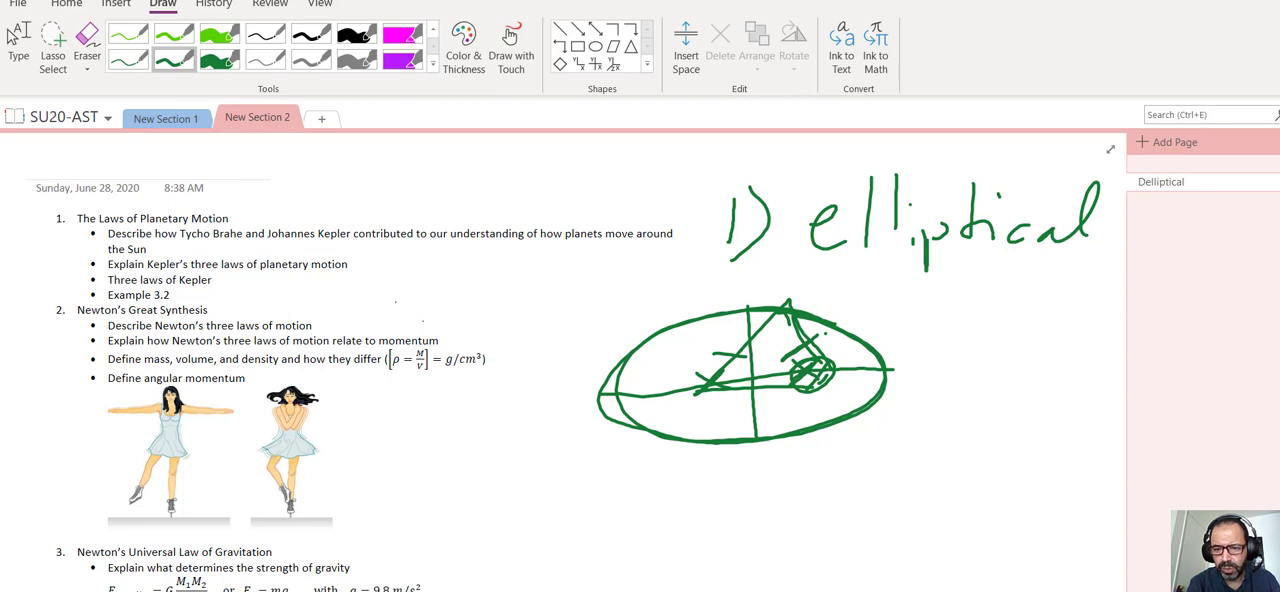
left_click_drag(835, 475, 885, 465)
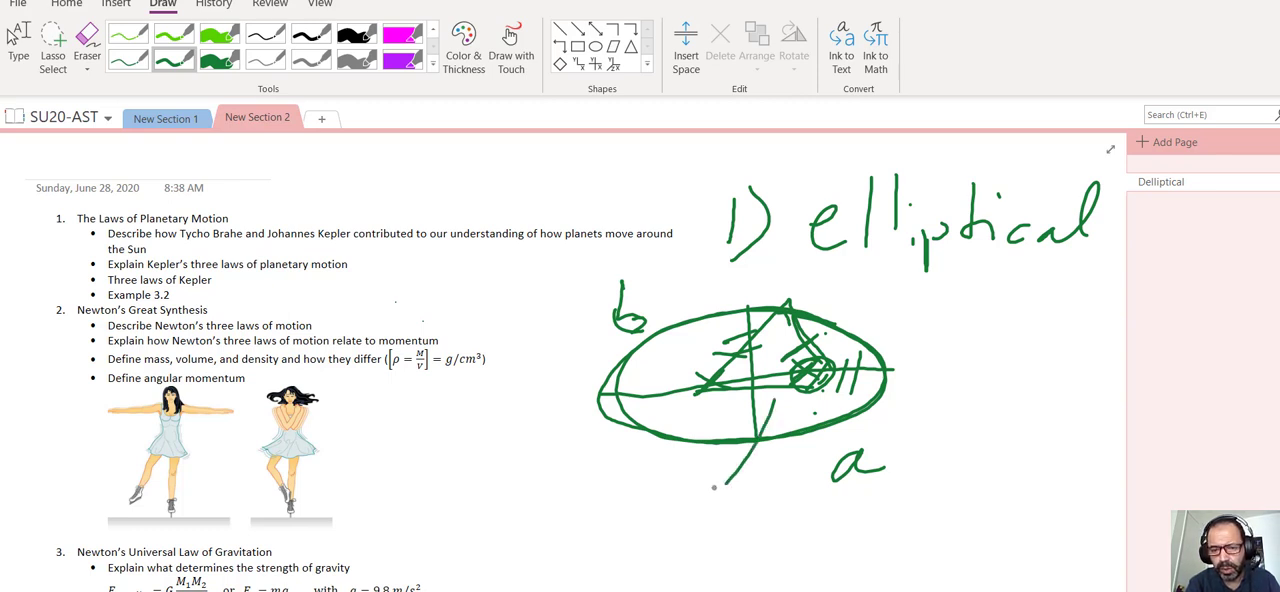
left_click_drag(735, 490, 675, 540)
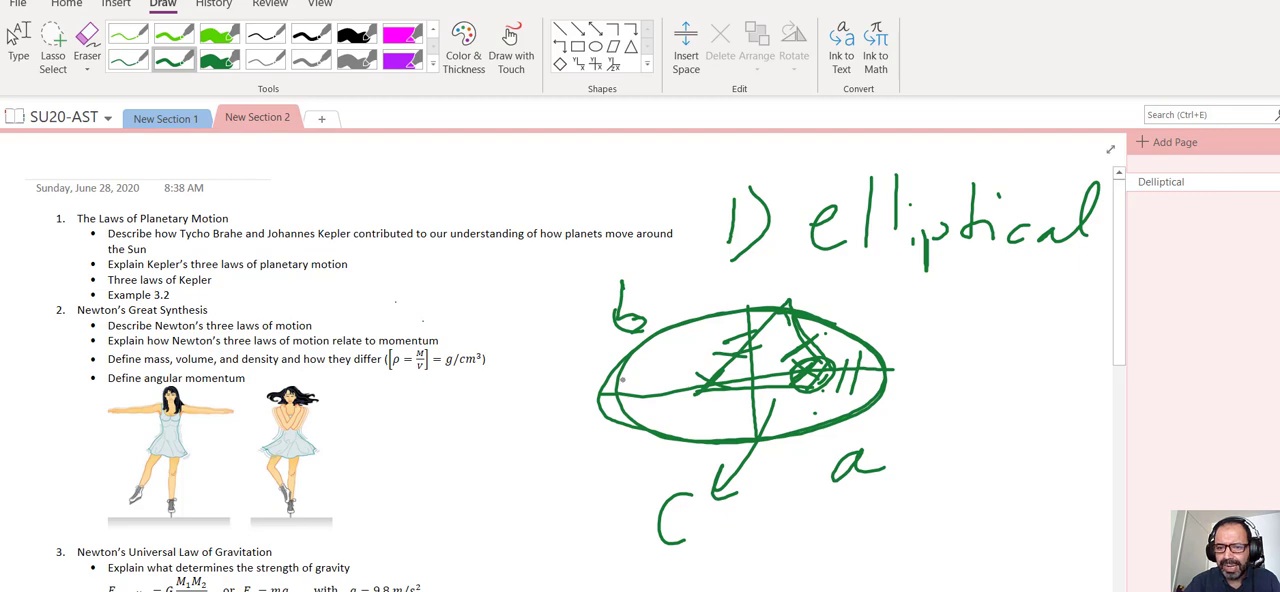
- Shade swept wedge areas over the orbit sketch for equal areas in equal times
scroll("down", 3)
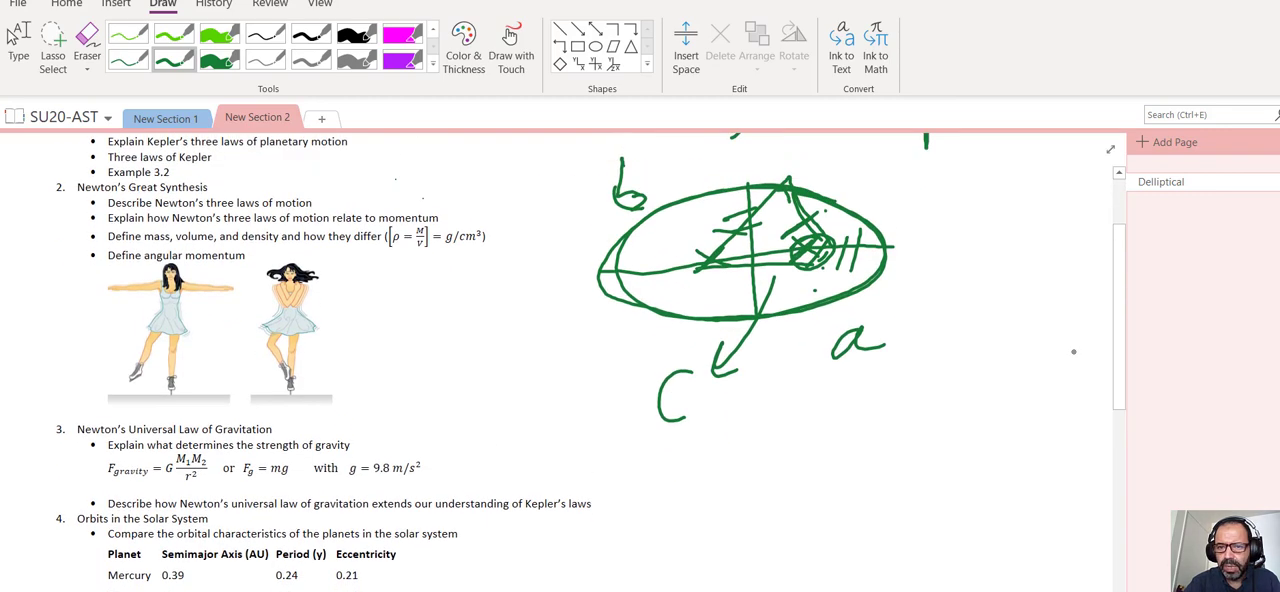
scroll("down", 3)
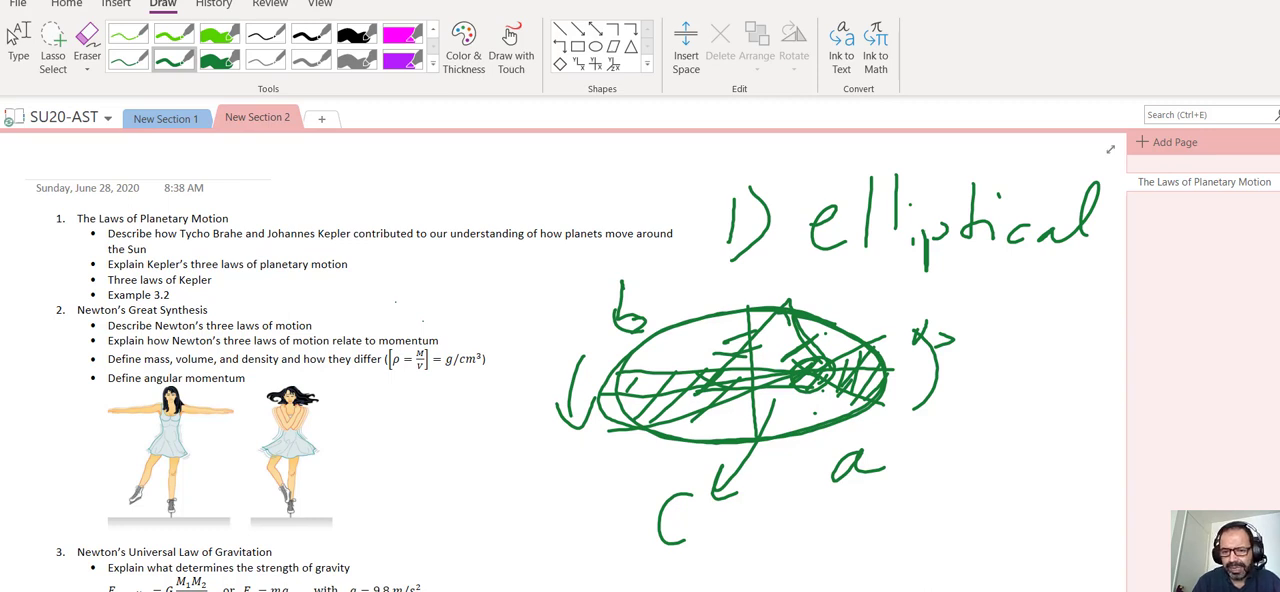
left_click_drag(755, 500, 810, 540)
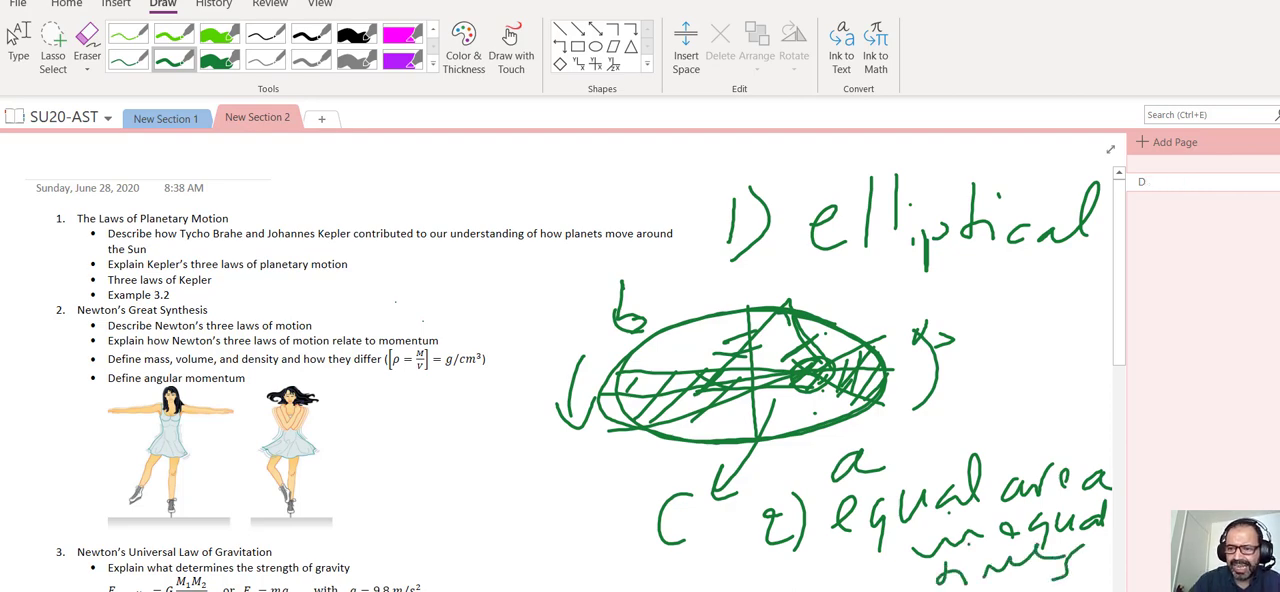
scroll("down", 3)
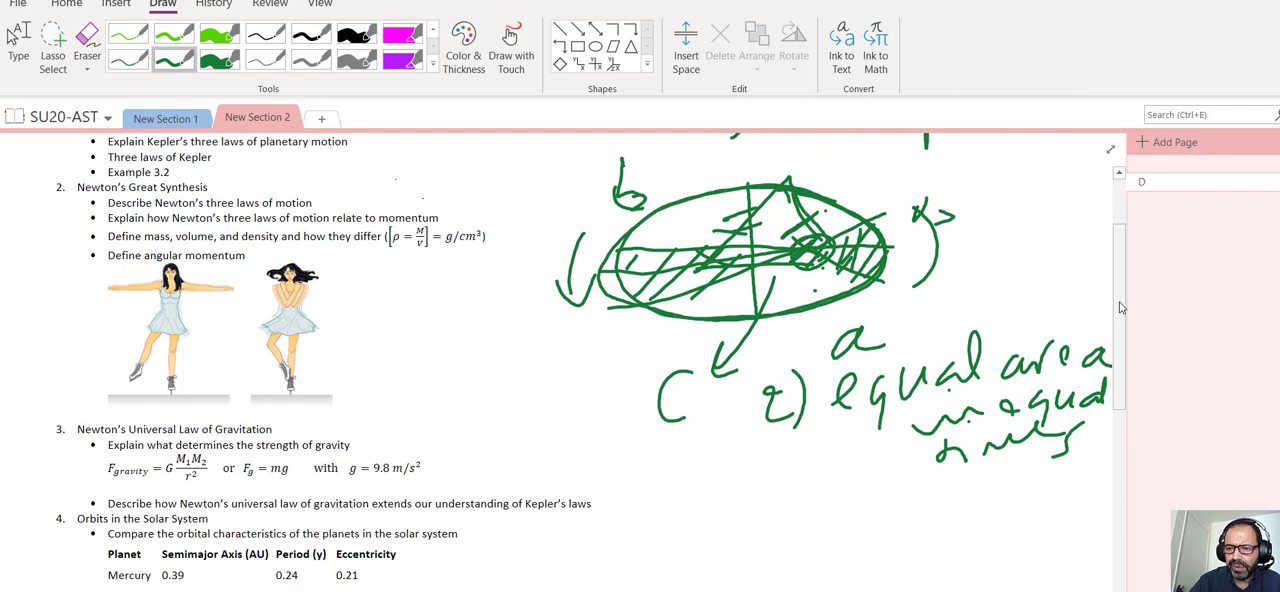
scroll("down", 3)
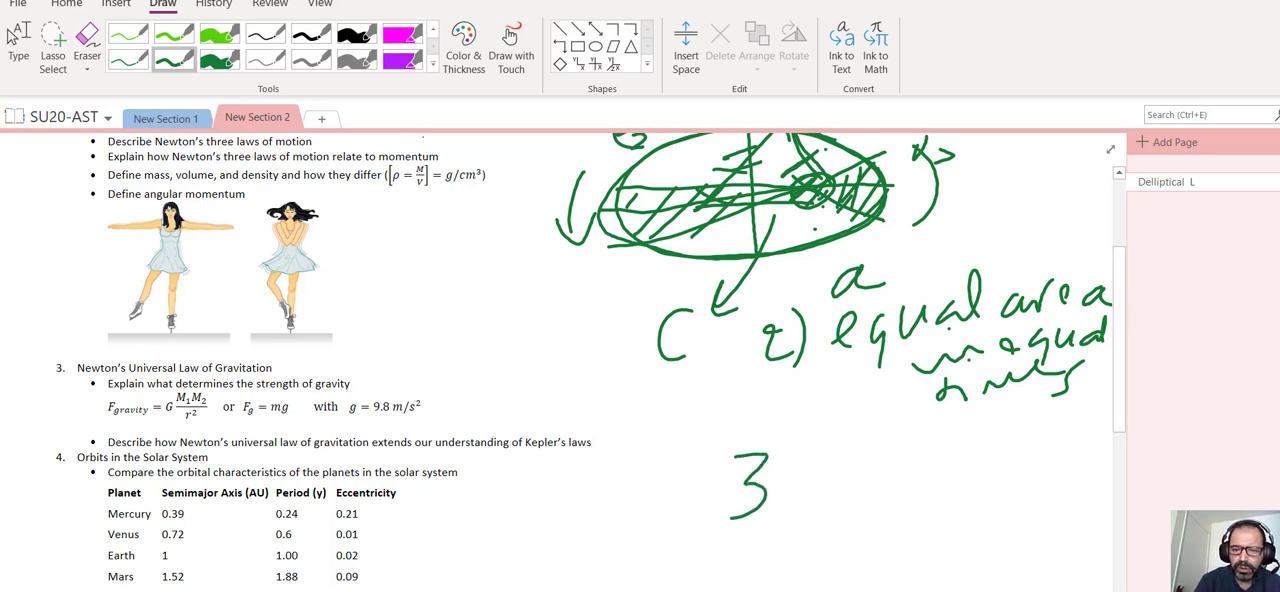
- Handwrite '3) P² ∝ a³' below the second law, then scroll down
left_click_drag(775, 440, 780, 515)
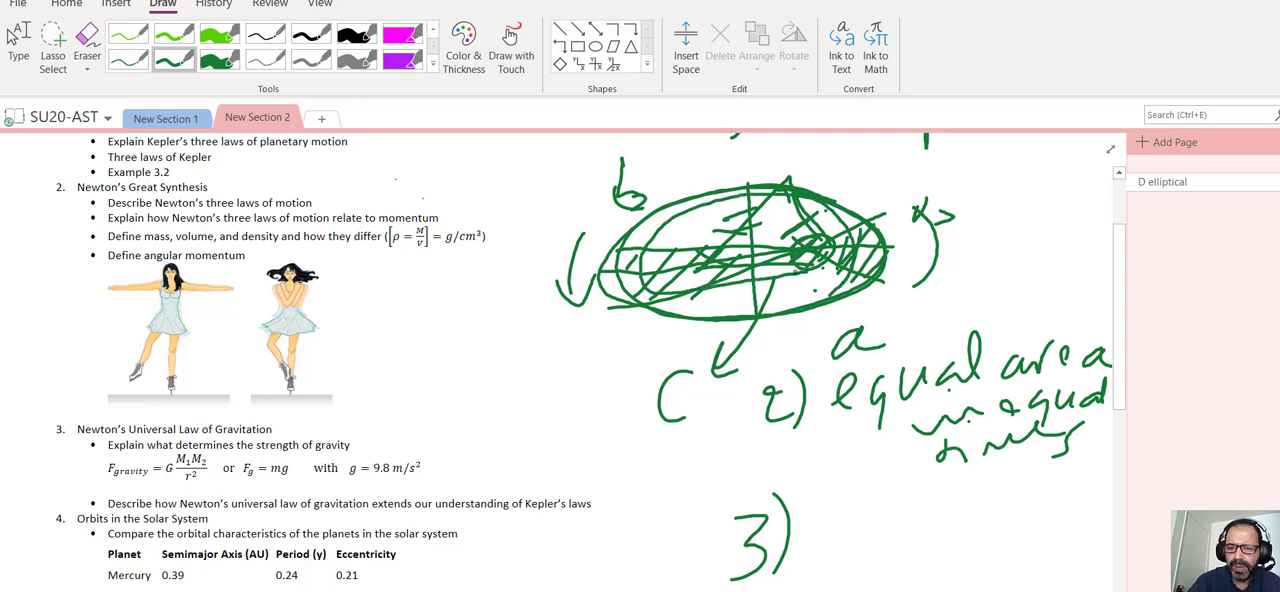
left_click_drag(830, 510, 870, 565)
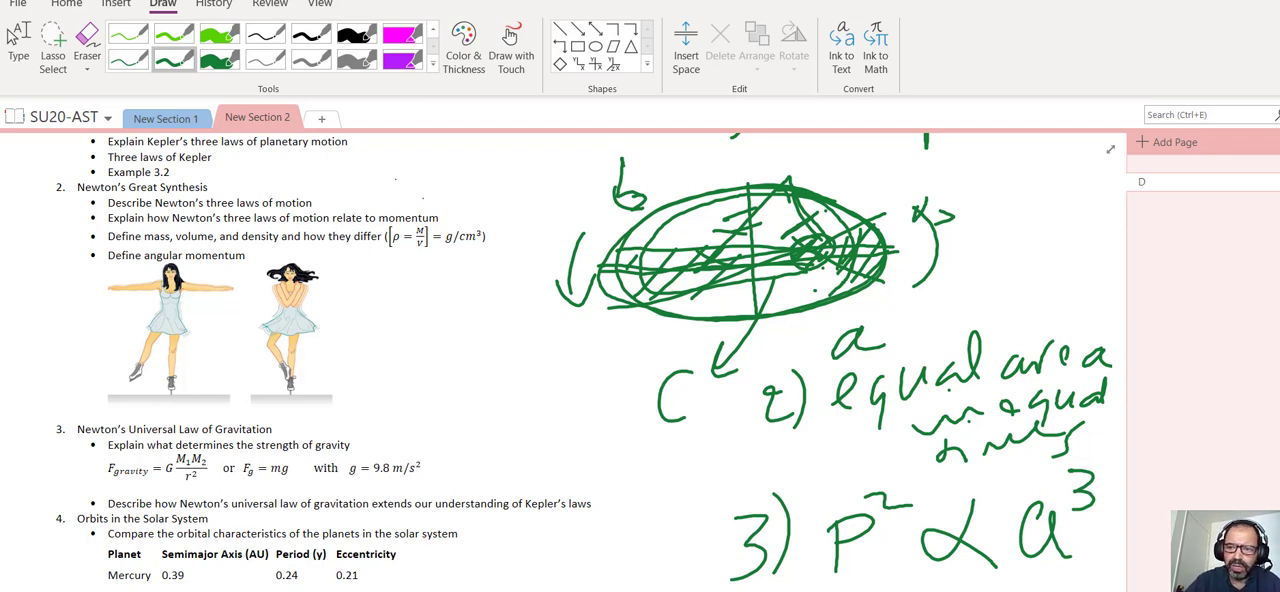
scroll("down", 3)
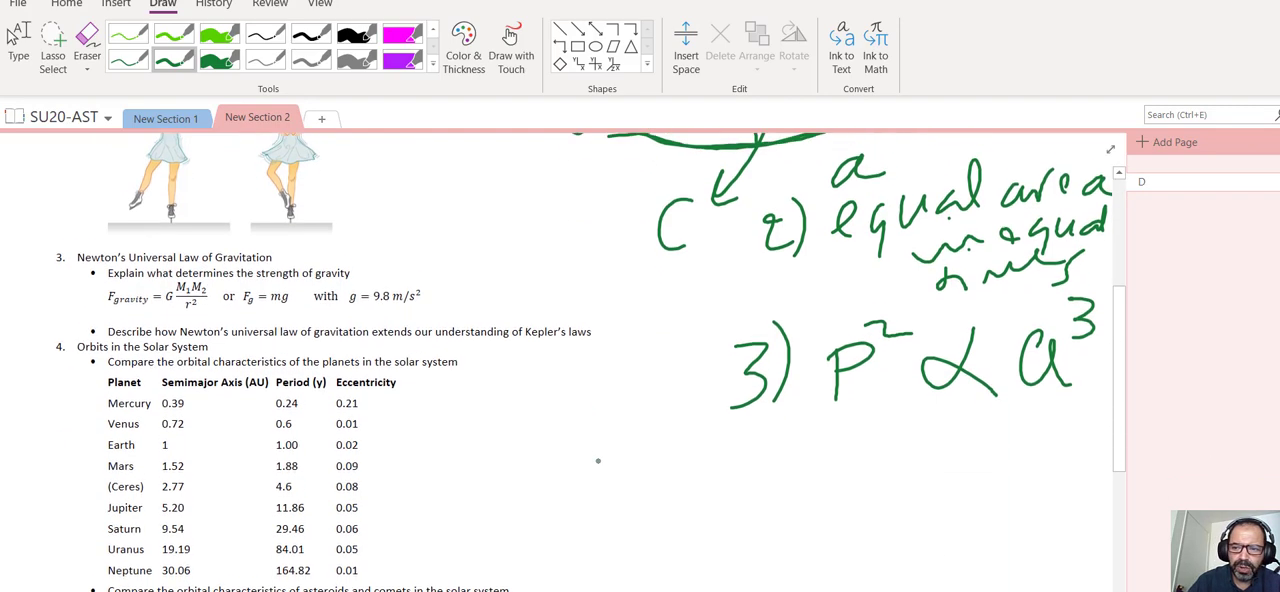
scroll("down", 3)
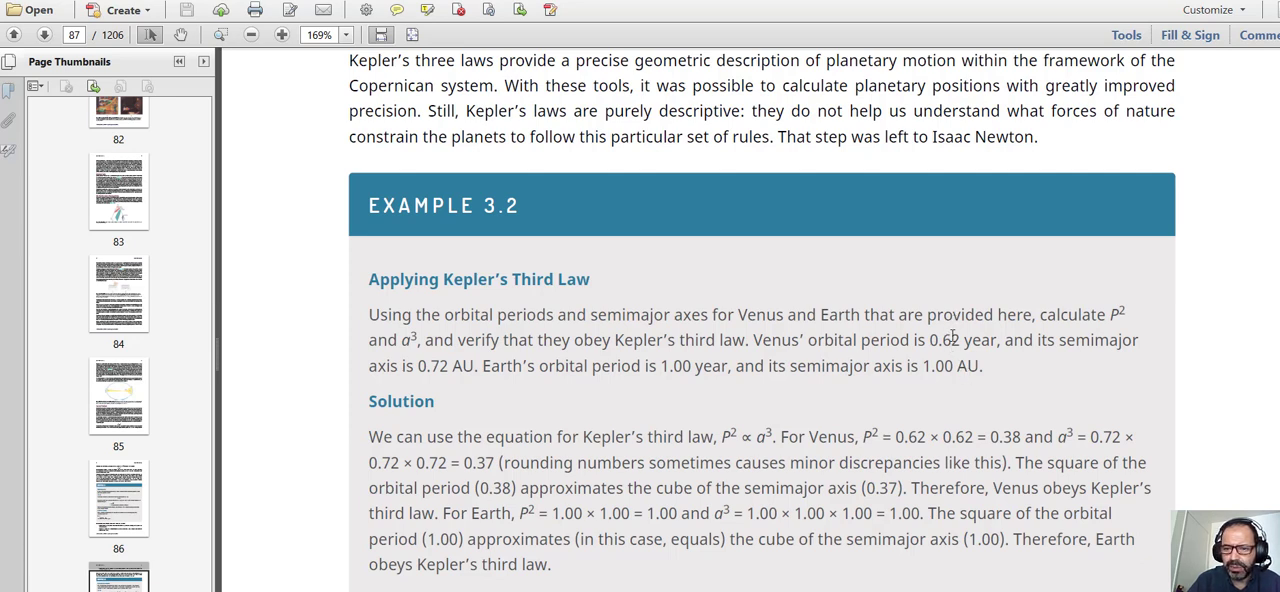
- Highlight Earth's orbital period '1.00 year' in Acrobat's Example 3.2
double_click(947, 339)
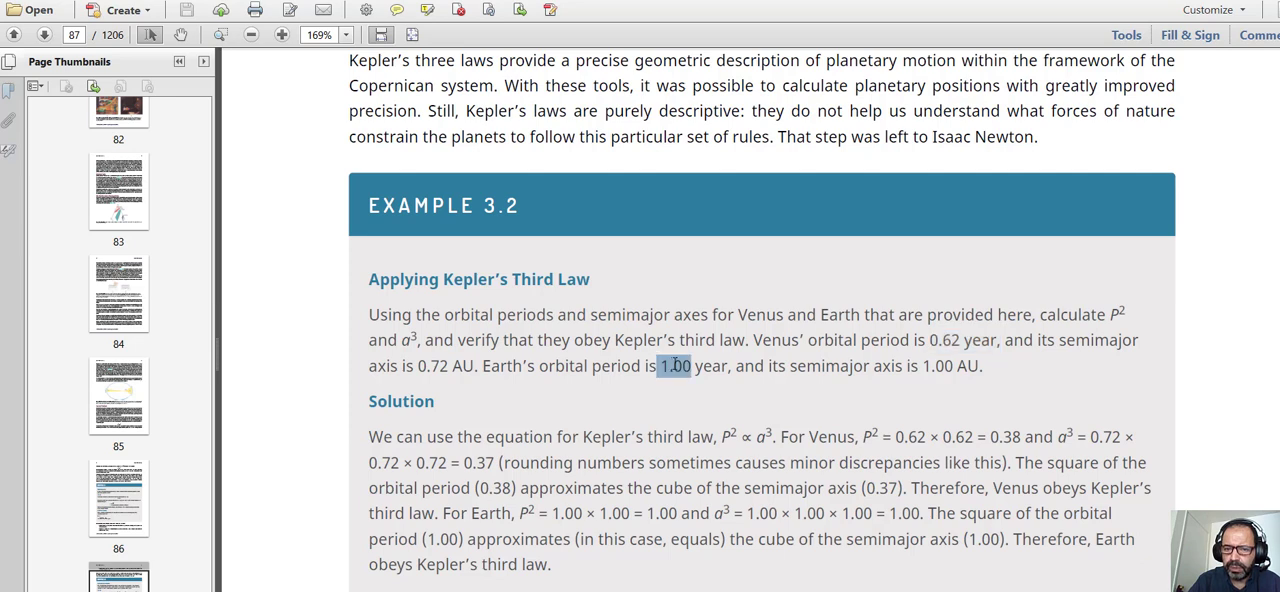
left_click_drag(675, 365, 730, 365)
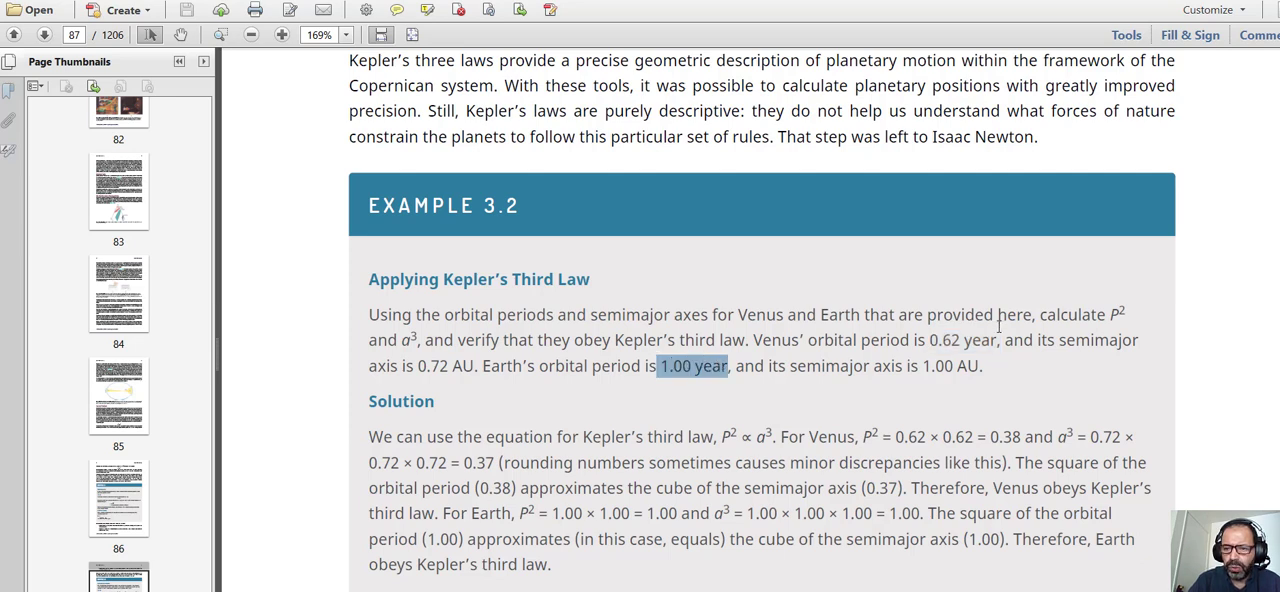
mouse_move(1043, 374)
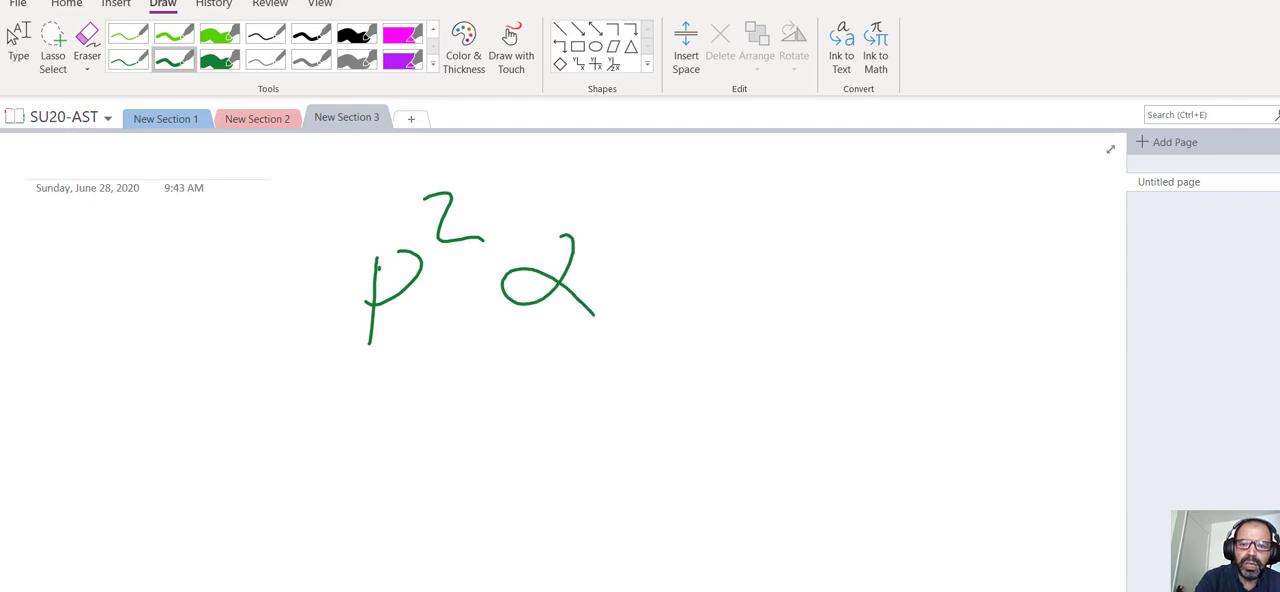
- Handwrite P² ∝ a³ and Earth's check 1² = 1³, 1 = 1 on the new page
left_click_drag(650, 290, 760, 180)
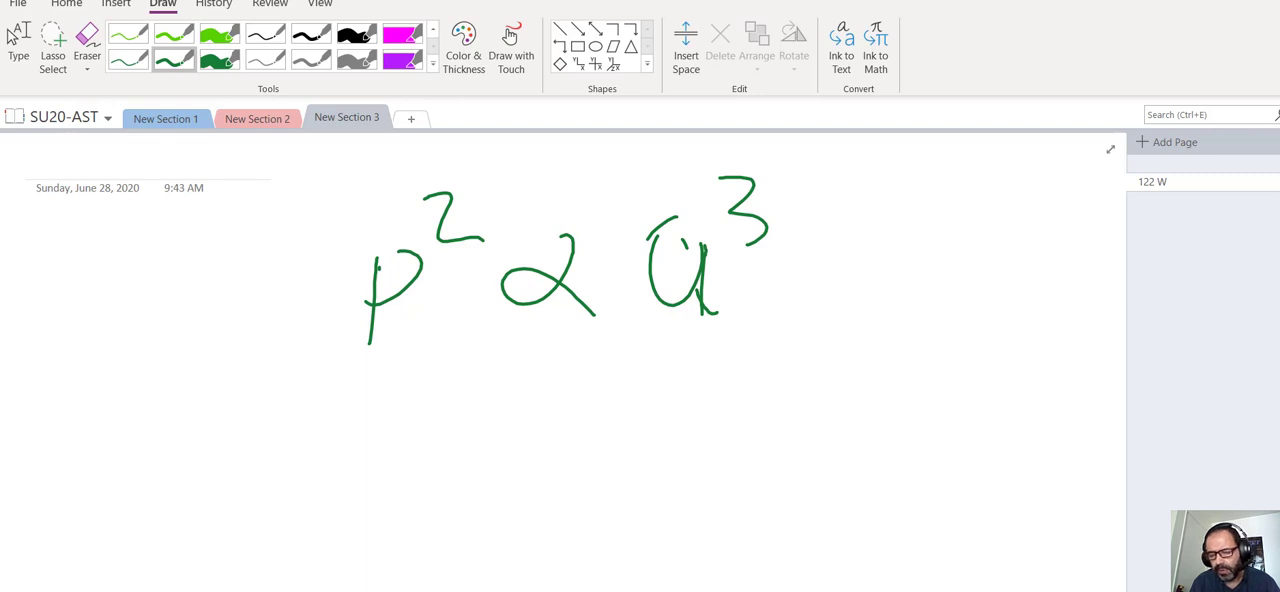
left_click_drag(385, 387, 381, 508)
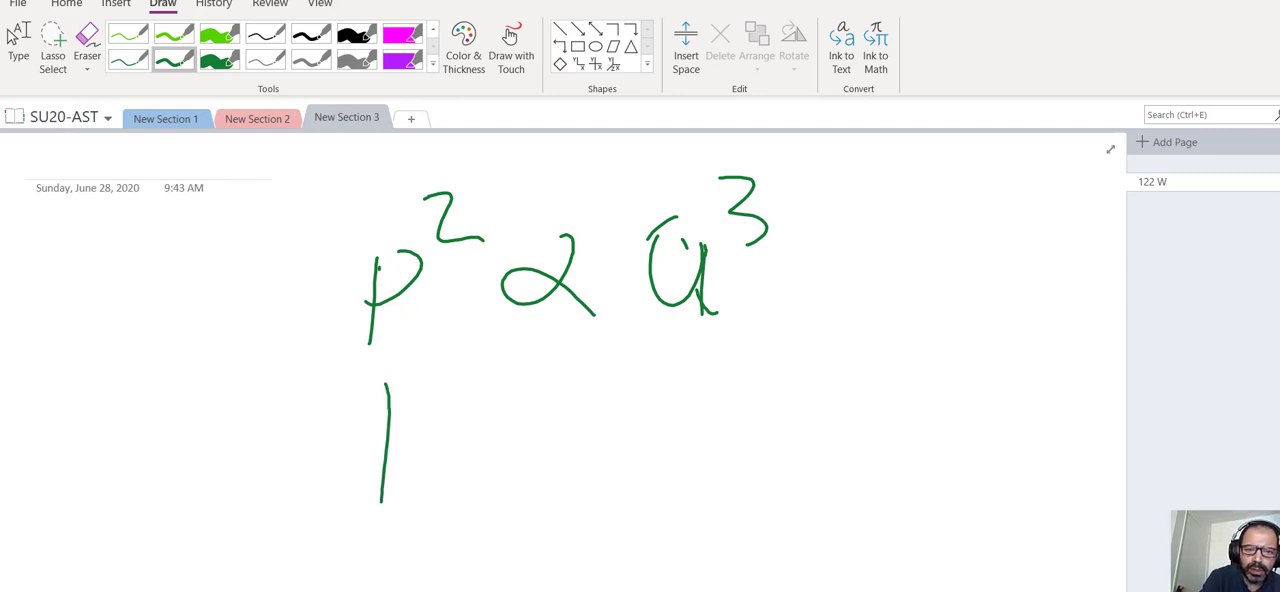
left_click_drag(420, 360, 480, 405)
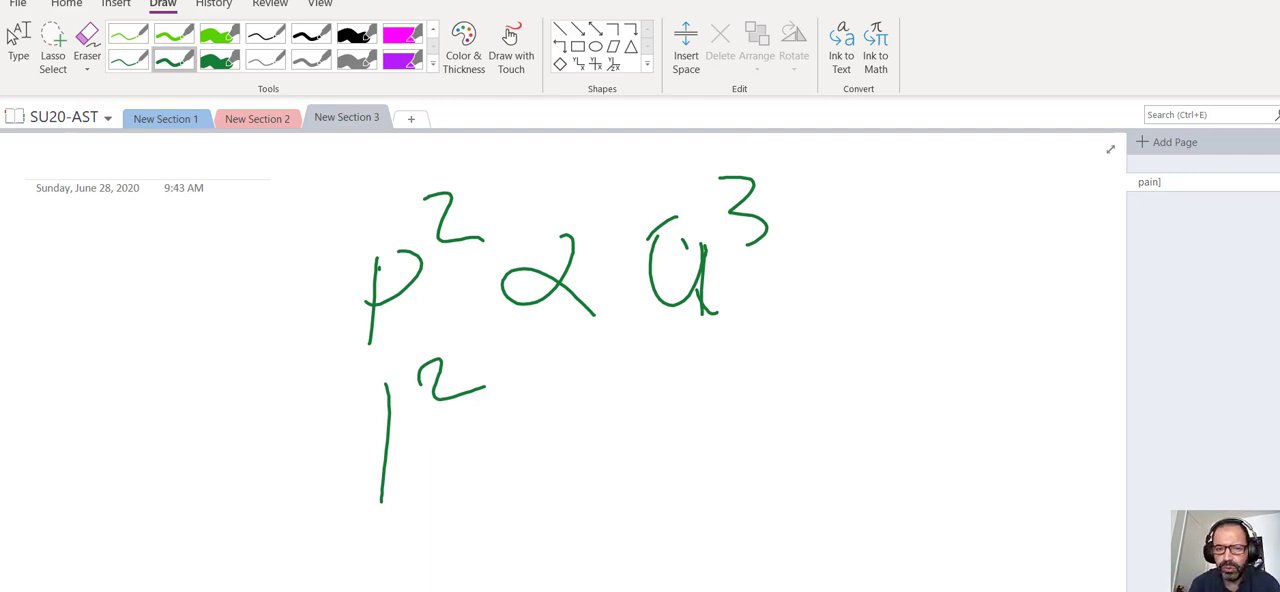
left_click_drag(675, 375, 677, 485)
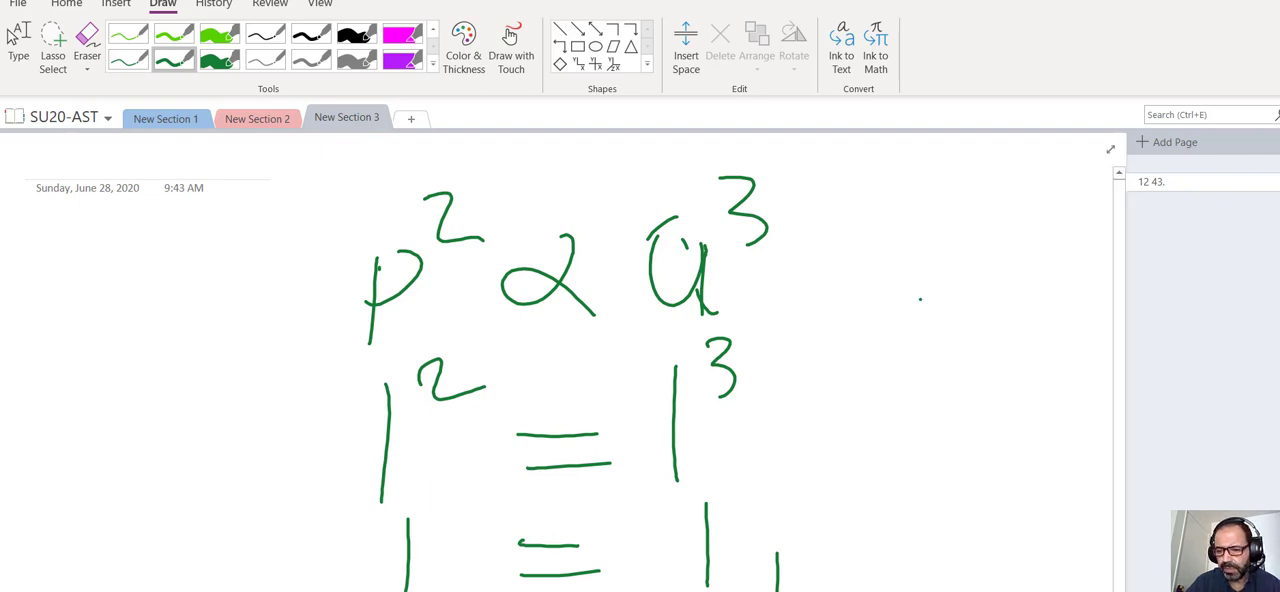
scroll("down", 3)
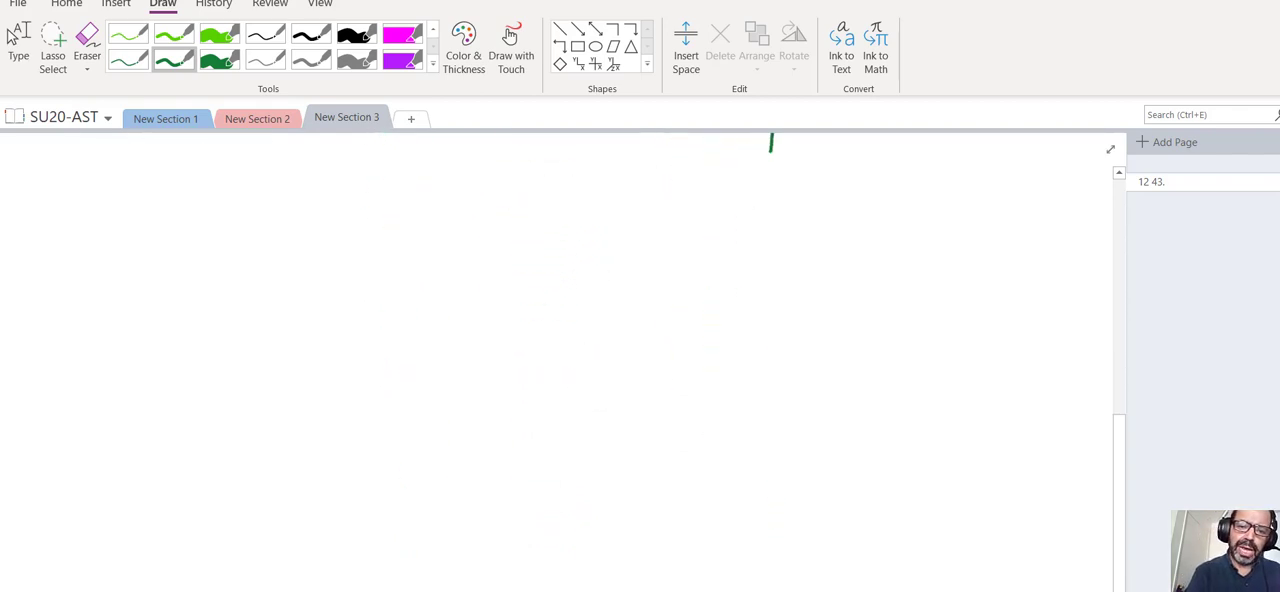
- Handwrite 'a = 0.72 AU' and begin 'a³' below Earth's check
left_click_drag(480, 270, 640, 250)
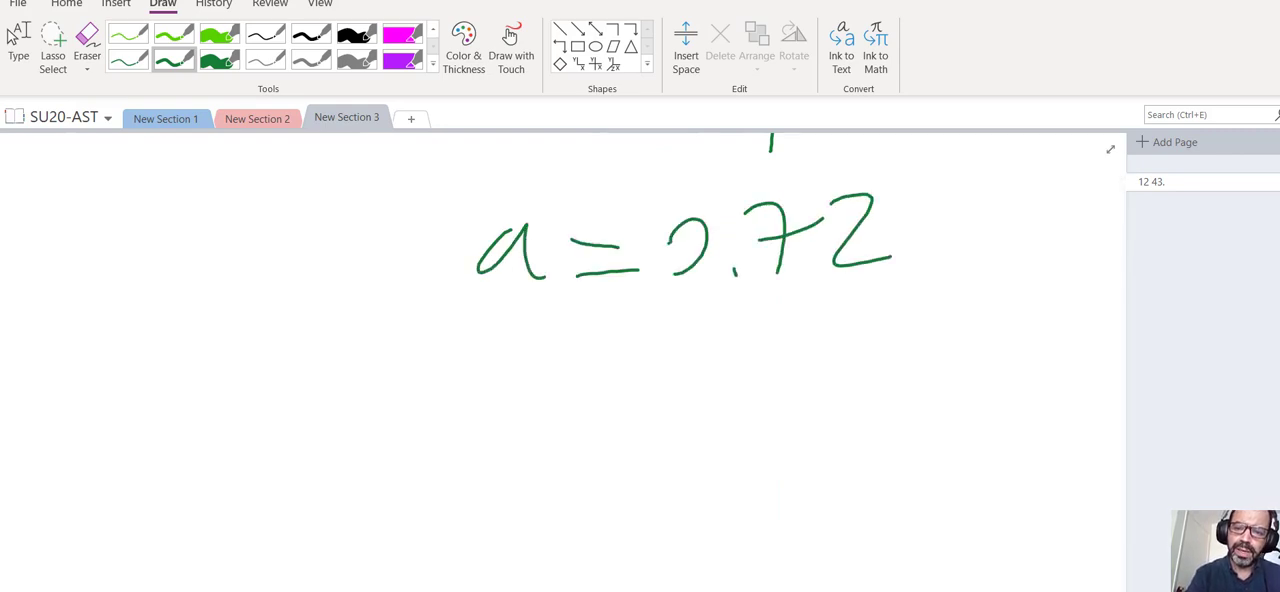
left_click_drag(935, 210, 1035, 270)
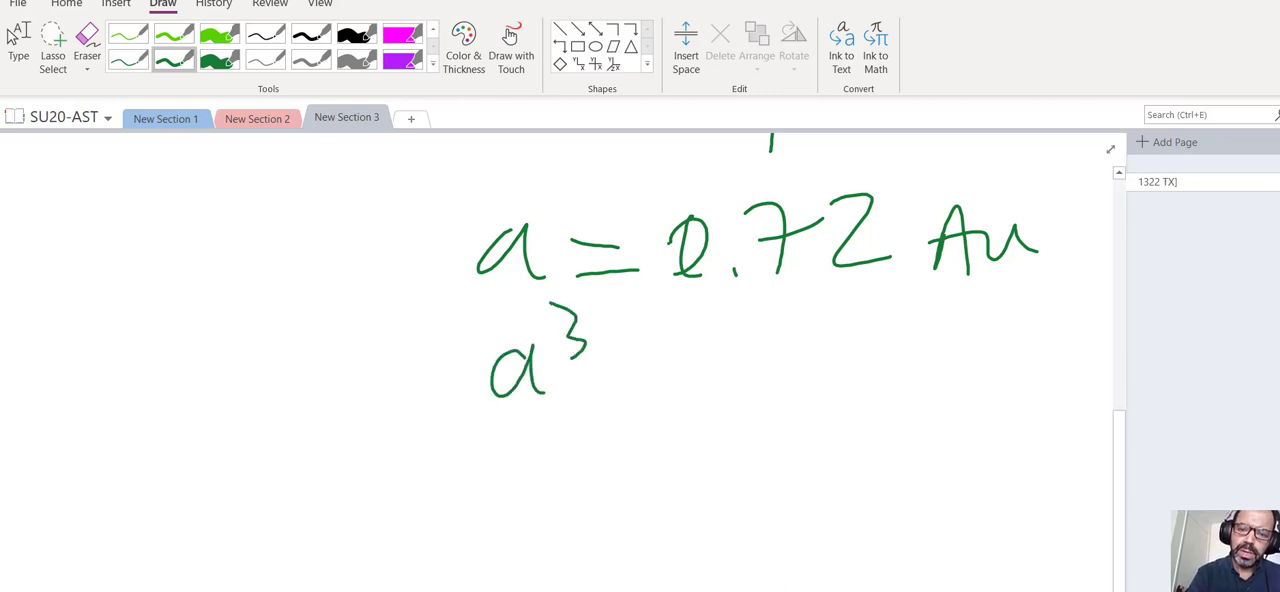
left_click_drag(590, 378, 650, 395)
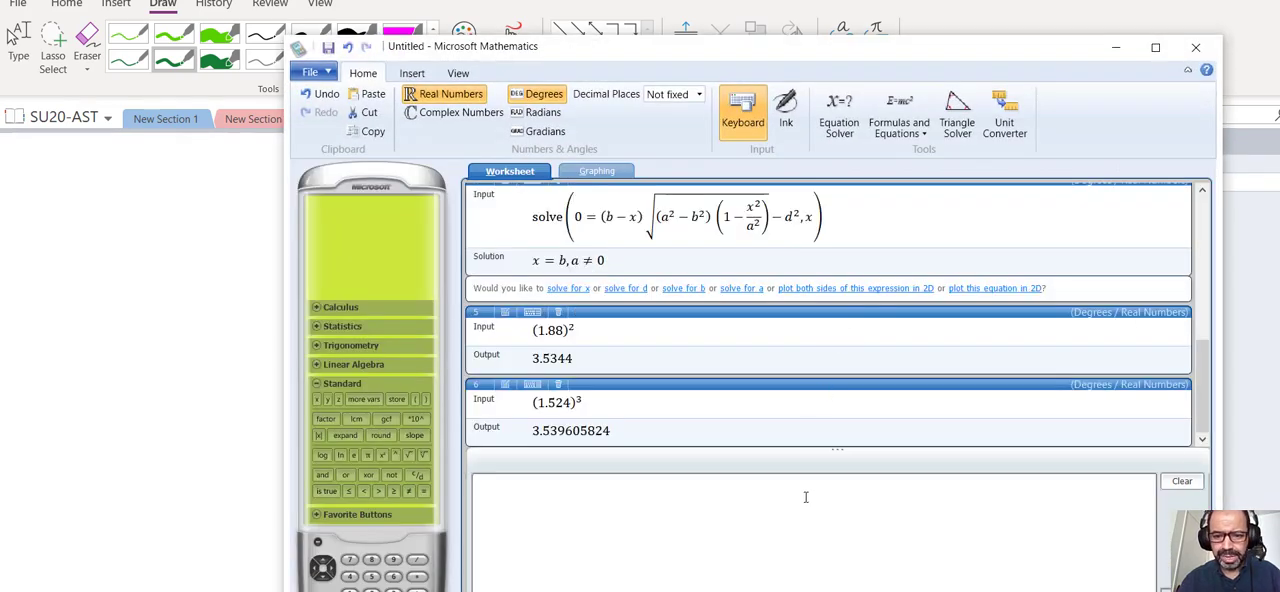
- Evaluate 0.72³ in Microsoft Mathematics
left_click(476, 483)
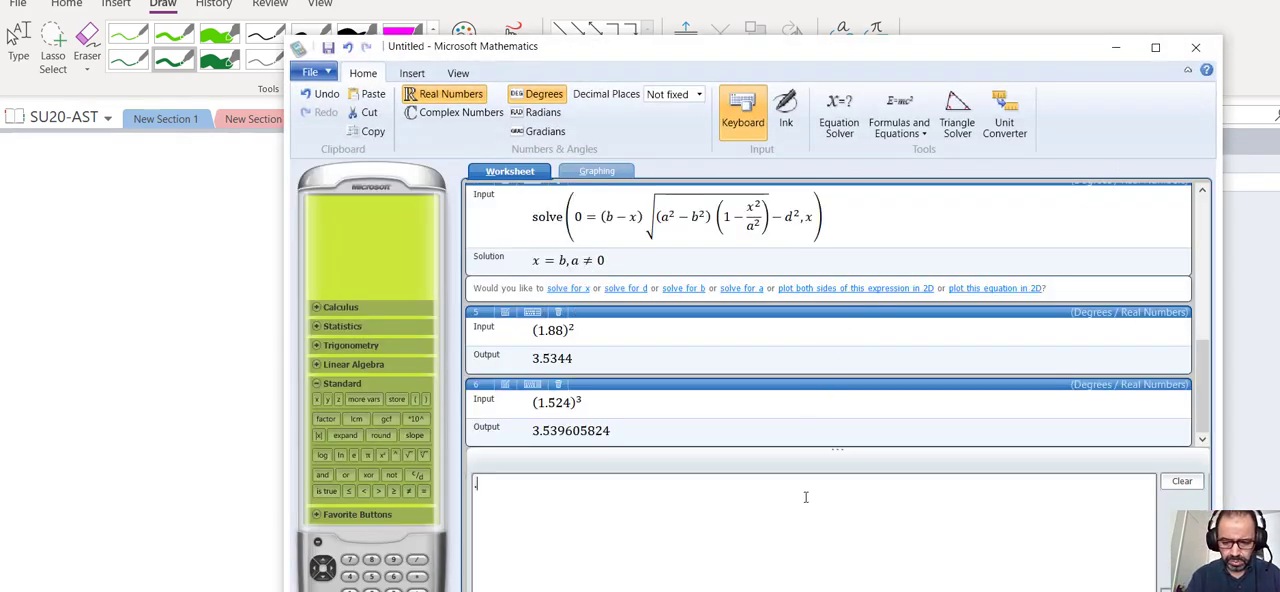
type(".72")
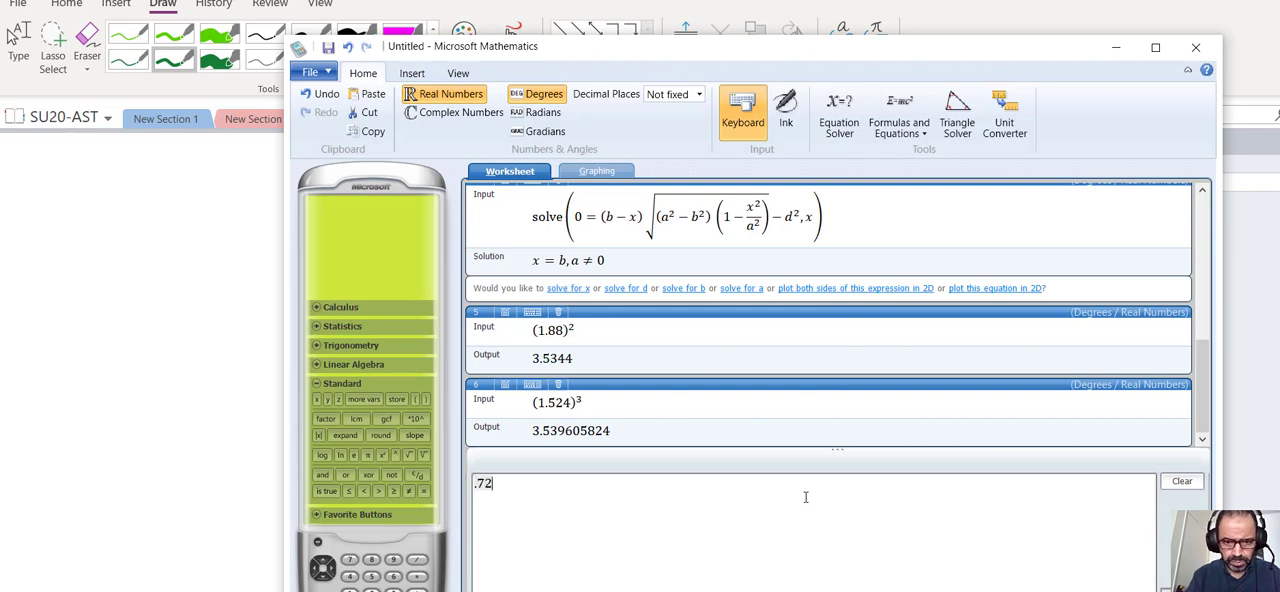
type("3")
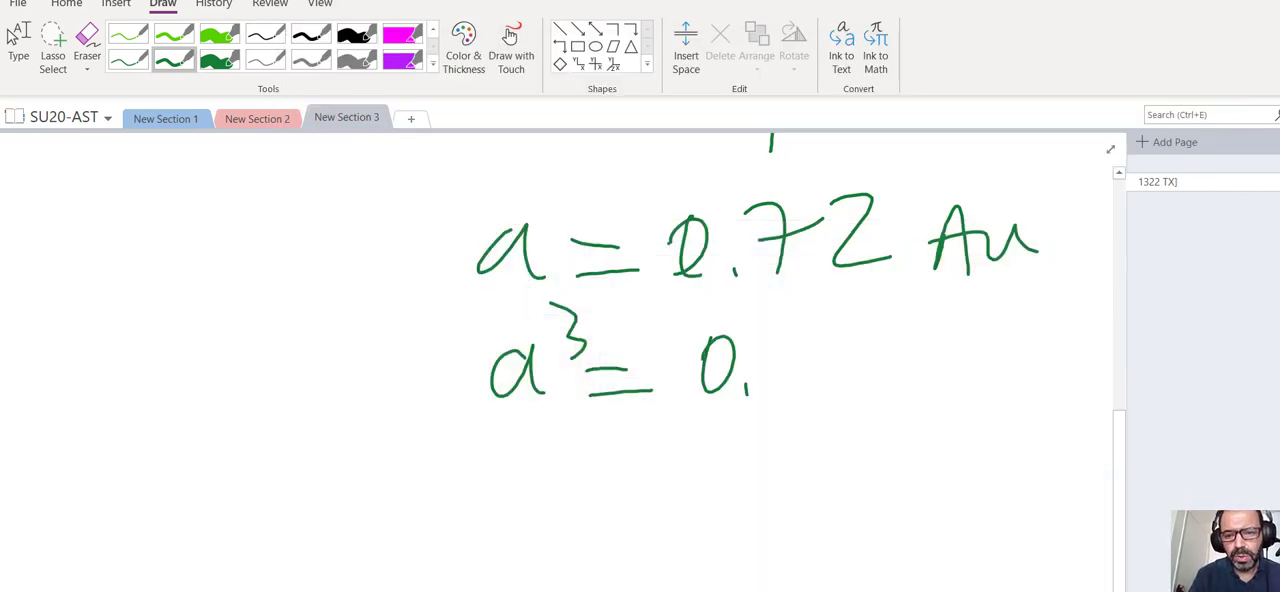
- Handwrite a³ = 0.373 under a = 0.72 AU and start the P line
left_click_drag(760, 360, 875, 360)
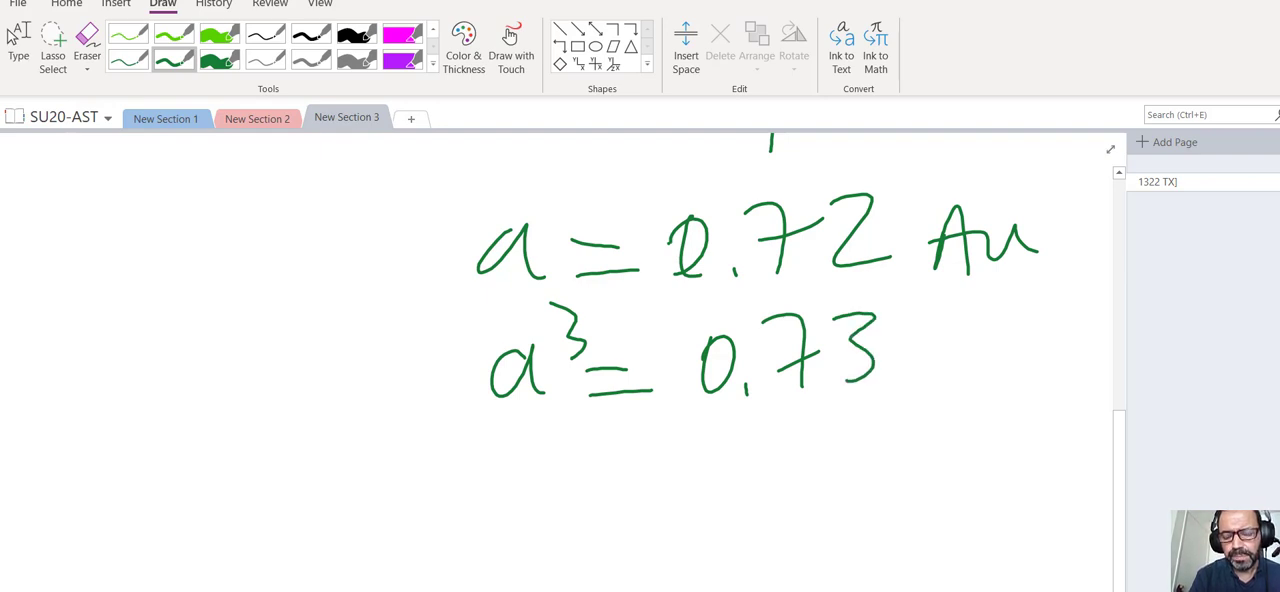
left_click_drag(755, 355, 765, 400)
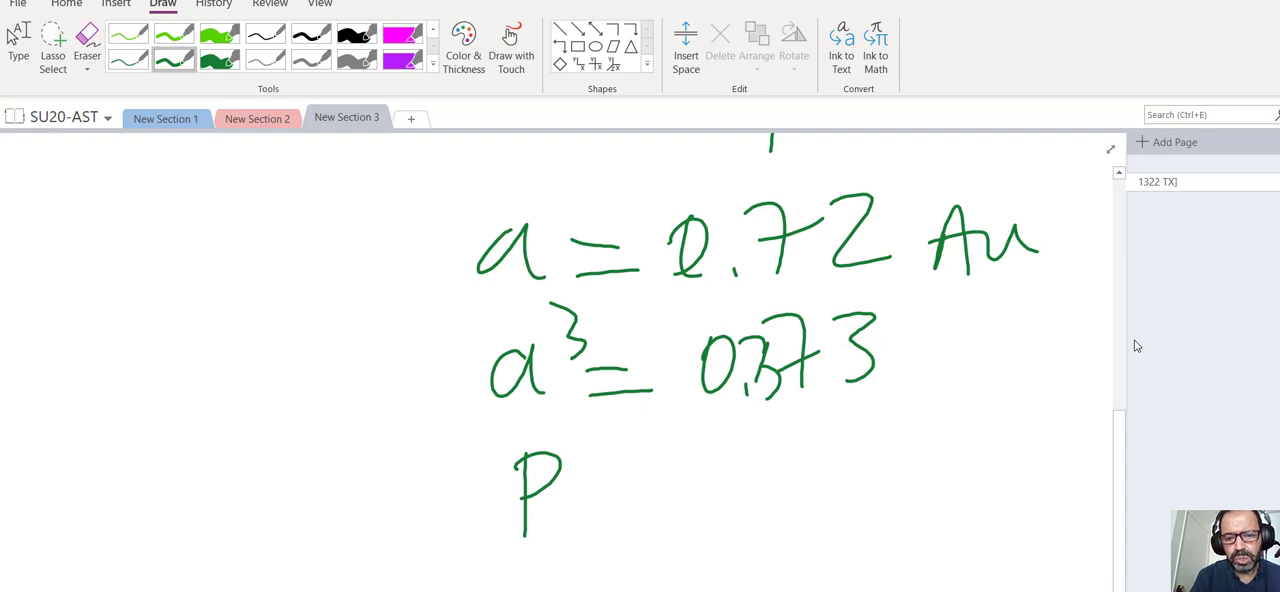
left_click_drag(590, 430, 645, 495)
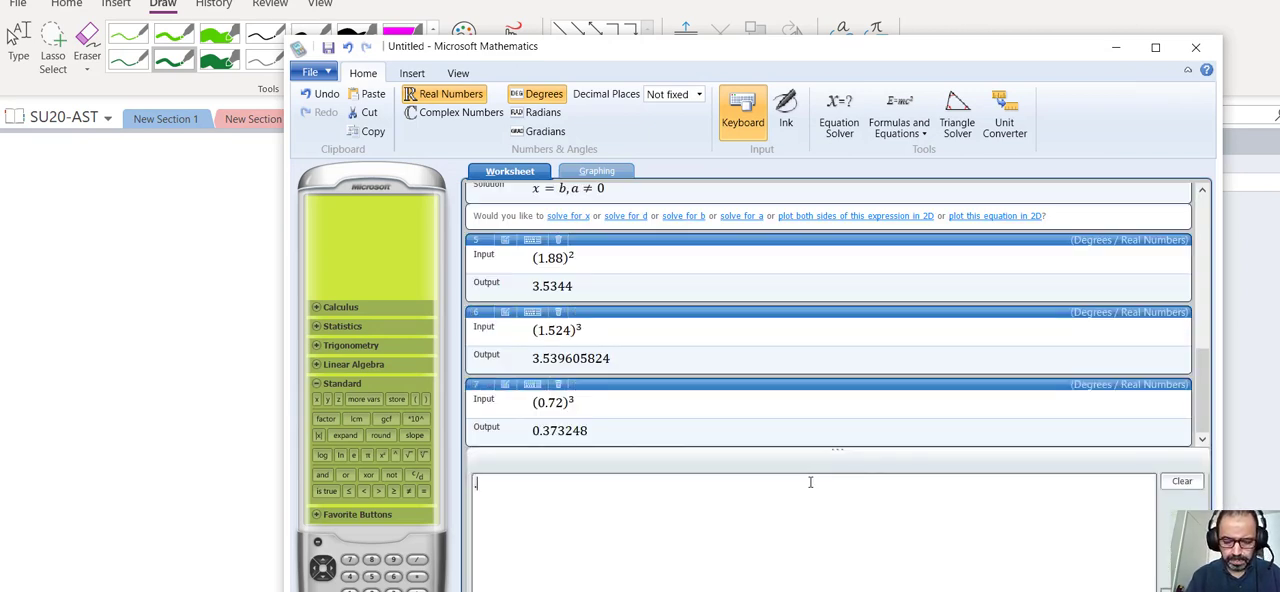
- Evaluate 0.62² in Microsoft Mathematics
type(".62")
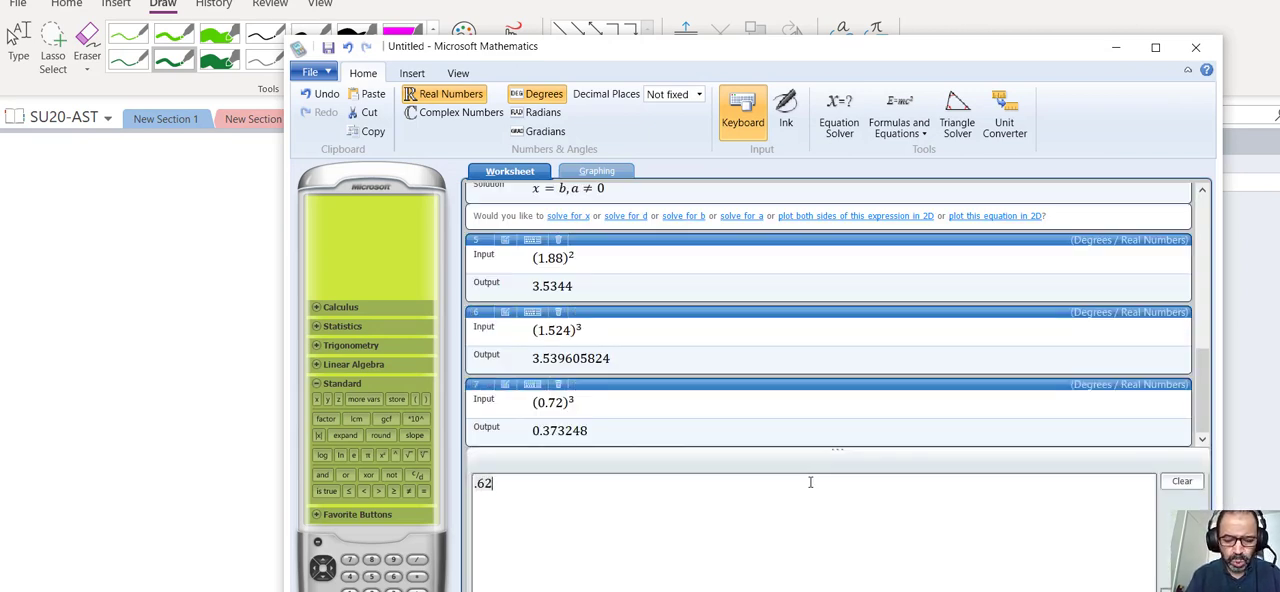
type("2")
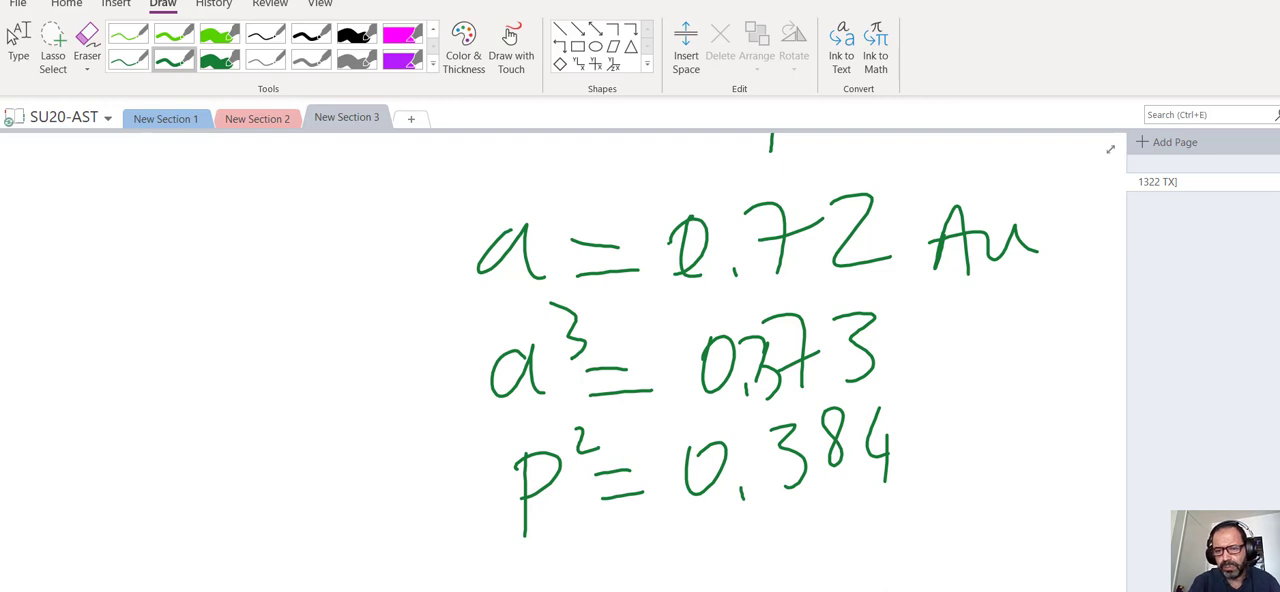
- Underline the final digits of 0.384 and 0.373, and handwrite 0.384 − 0.373 beneath P²
left_click_drag(845, 480, 935, 460)
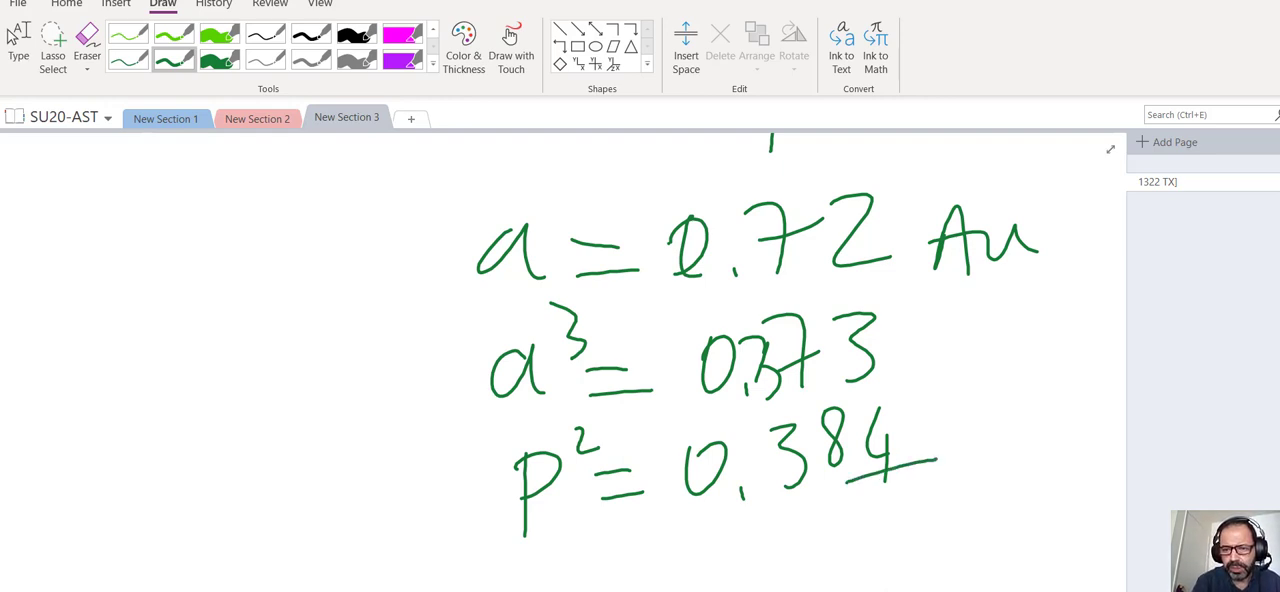
left_click_drag(810, 398, 925, 373)
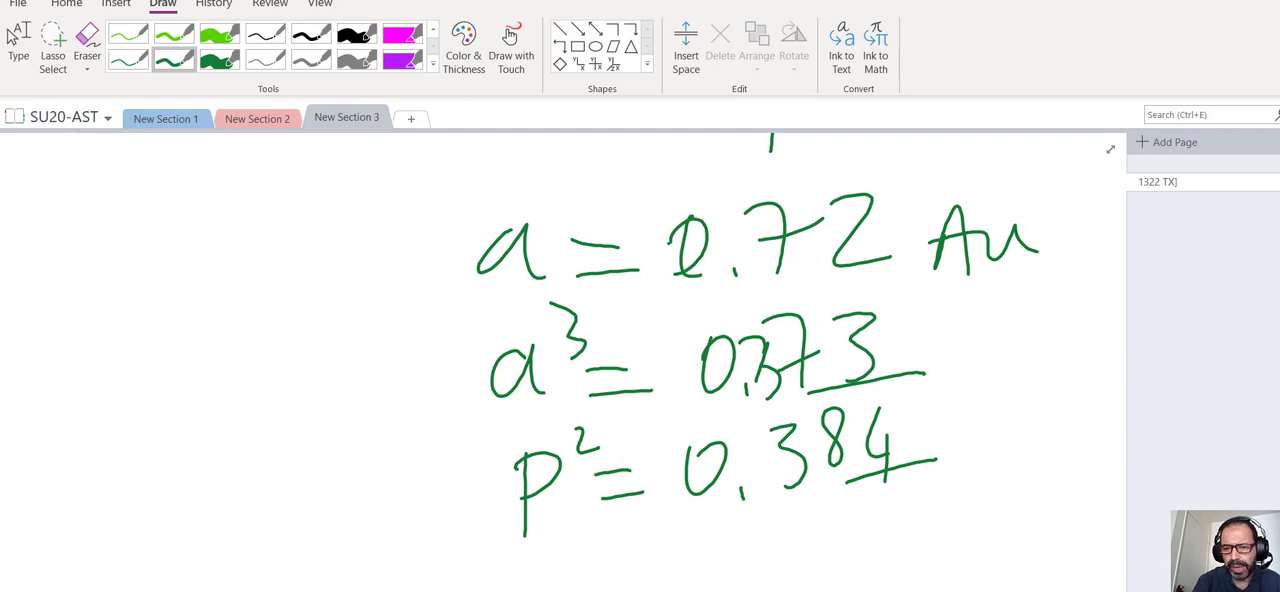
left_click_drag(680, 540, 740, 575)
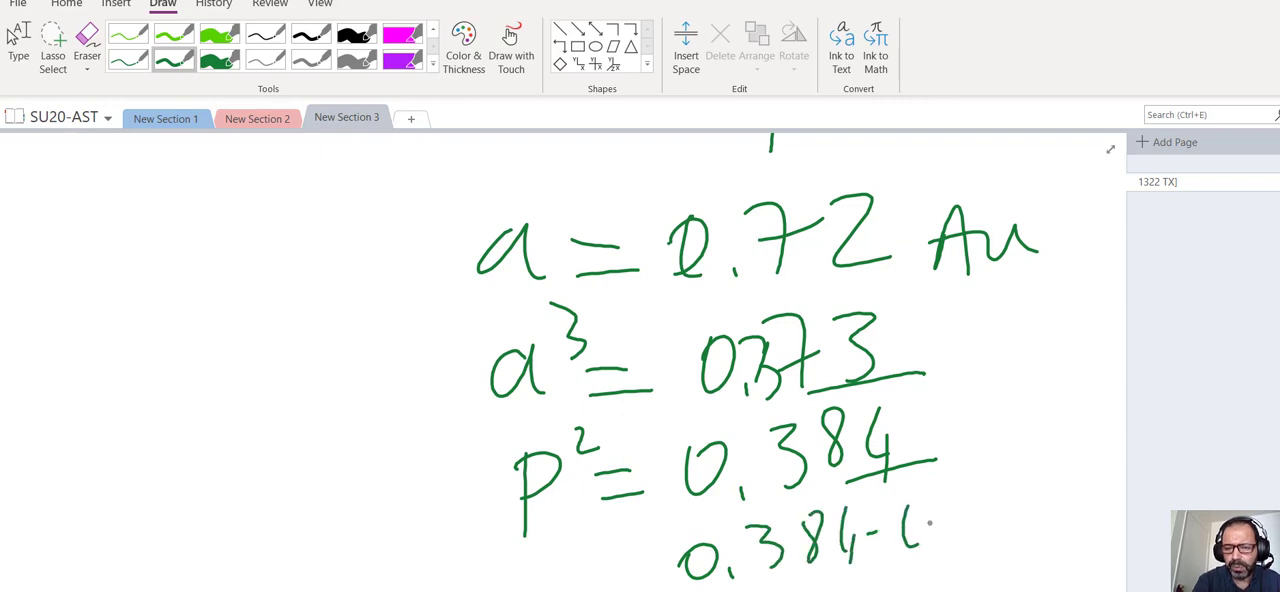
left_click_drag(905, 535, 1040, 515)
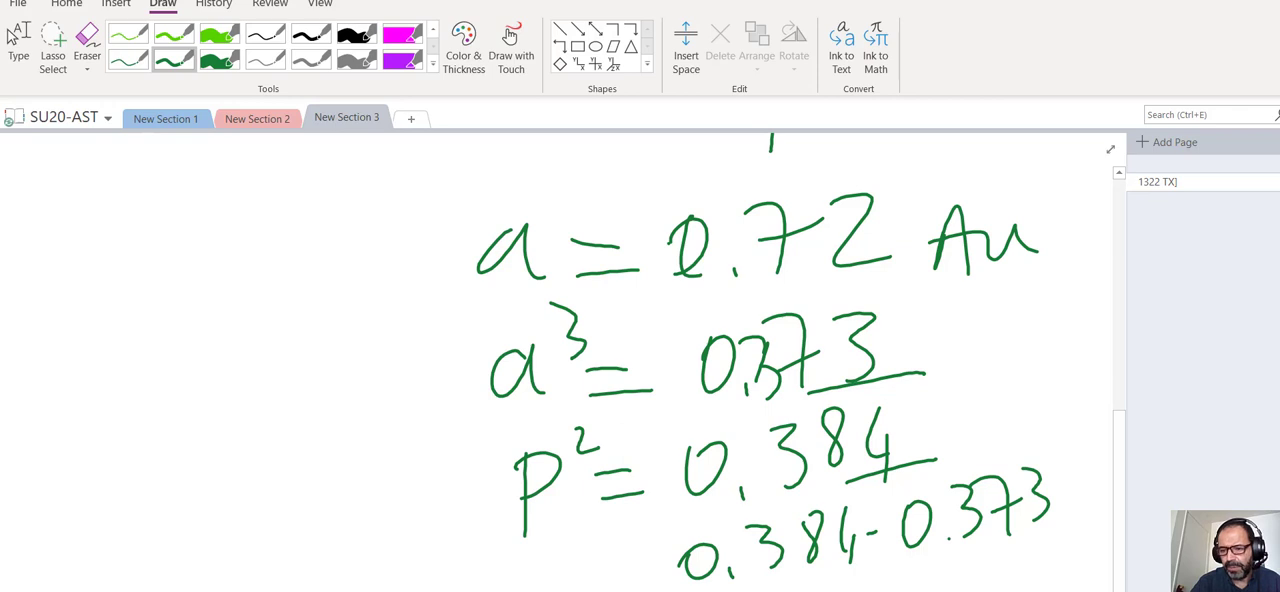
scroll("down", 3)
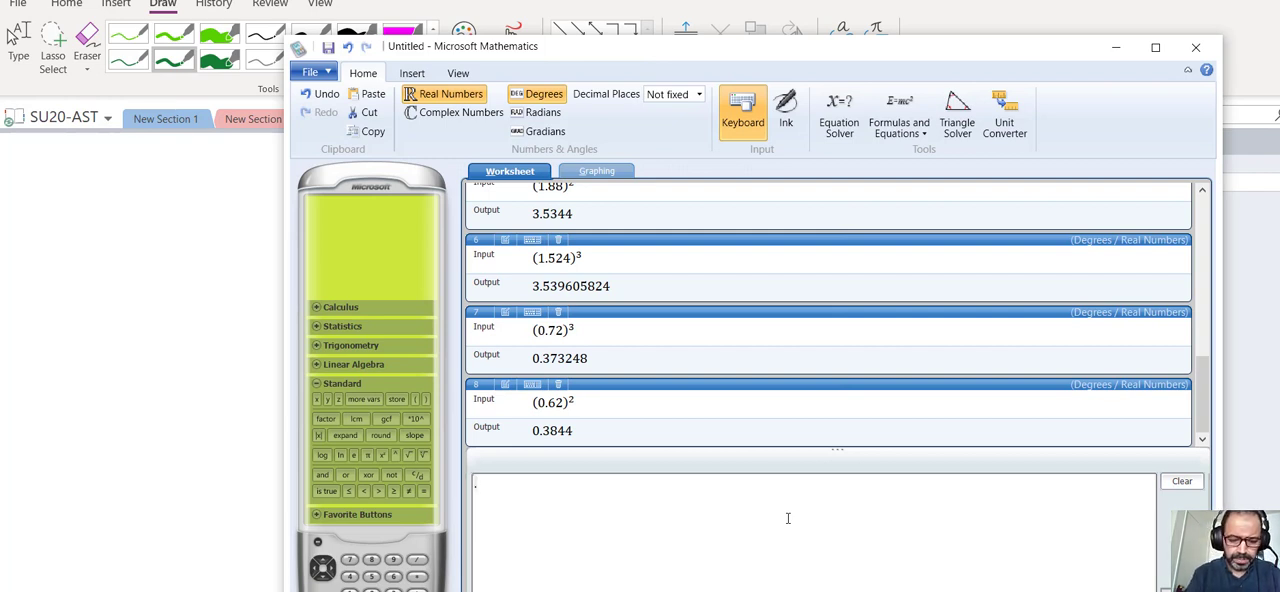
- Enter .384 − .373 to get the difference 0.011
type(".384-.")
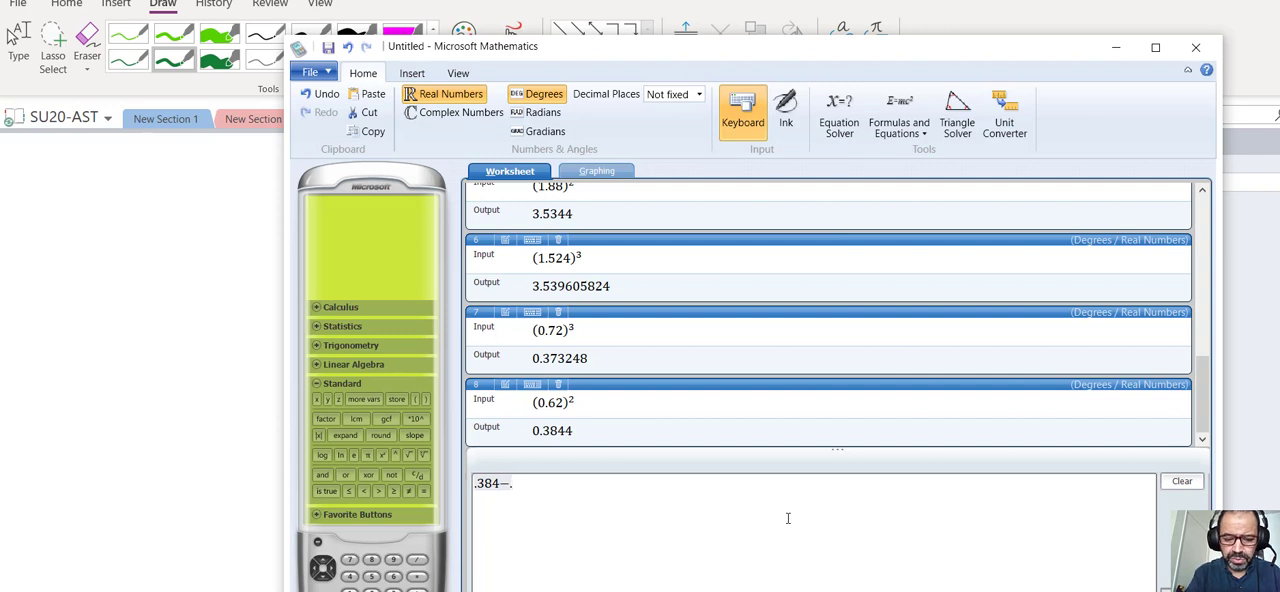
type("3")
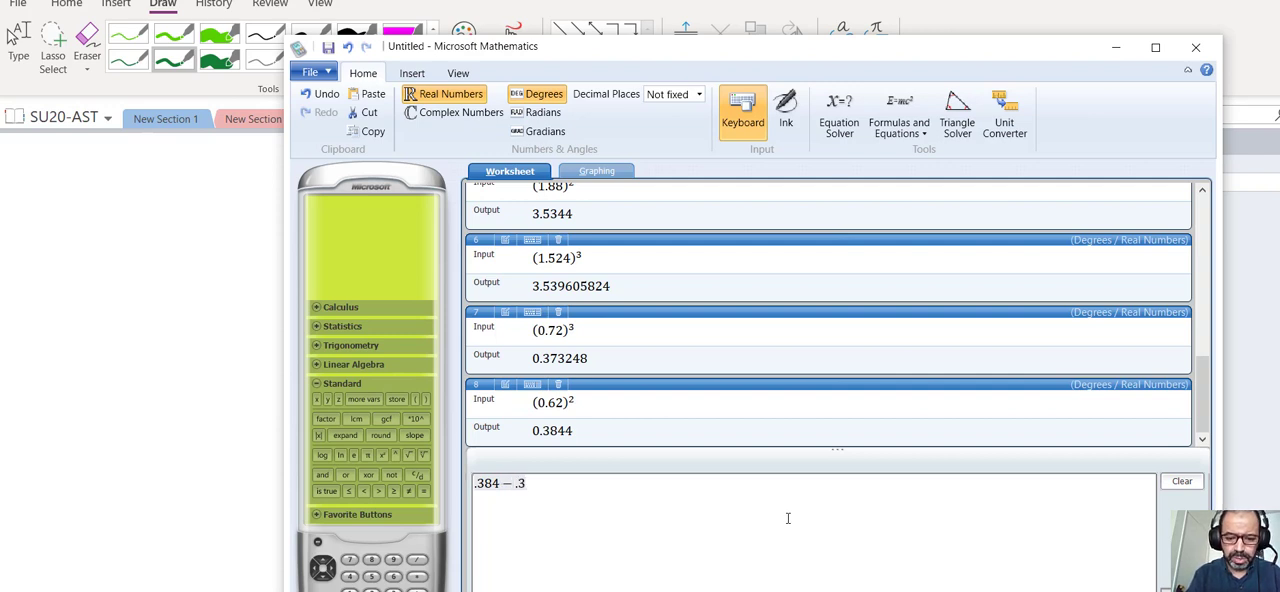
type("73")
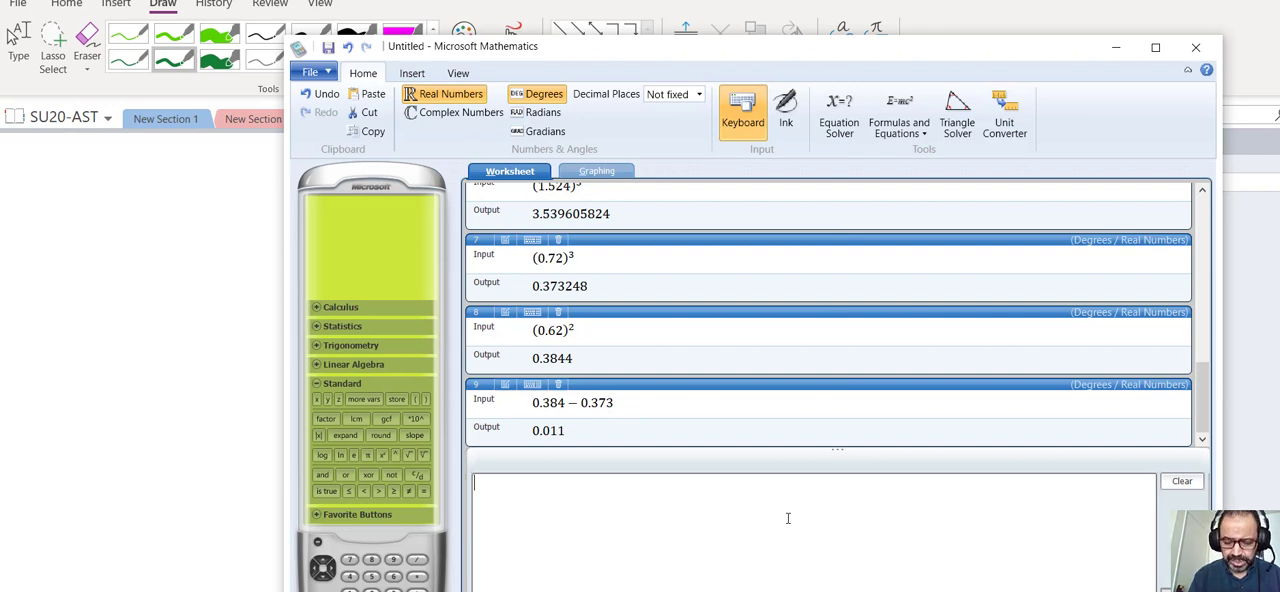
- Evaluate the average (0.384 + 0.373)/2, giving 0.3785
type("(")
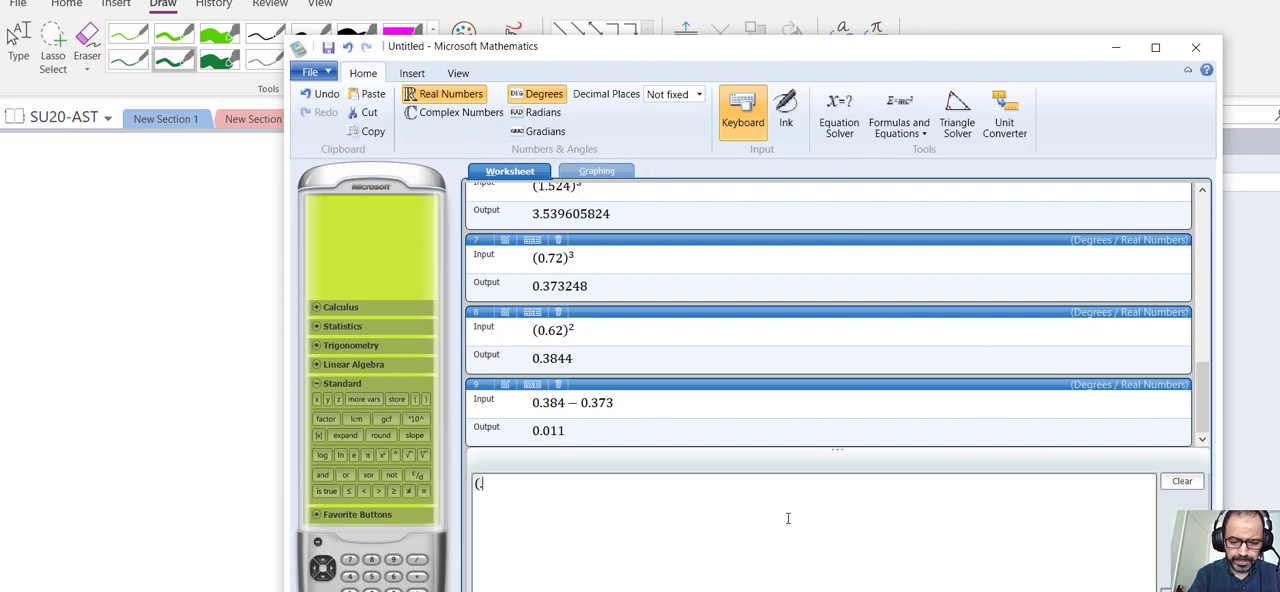
type(".384")
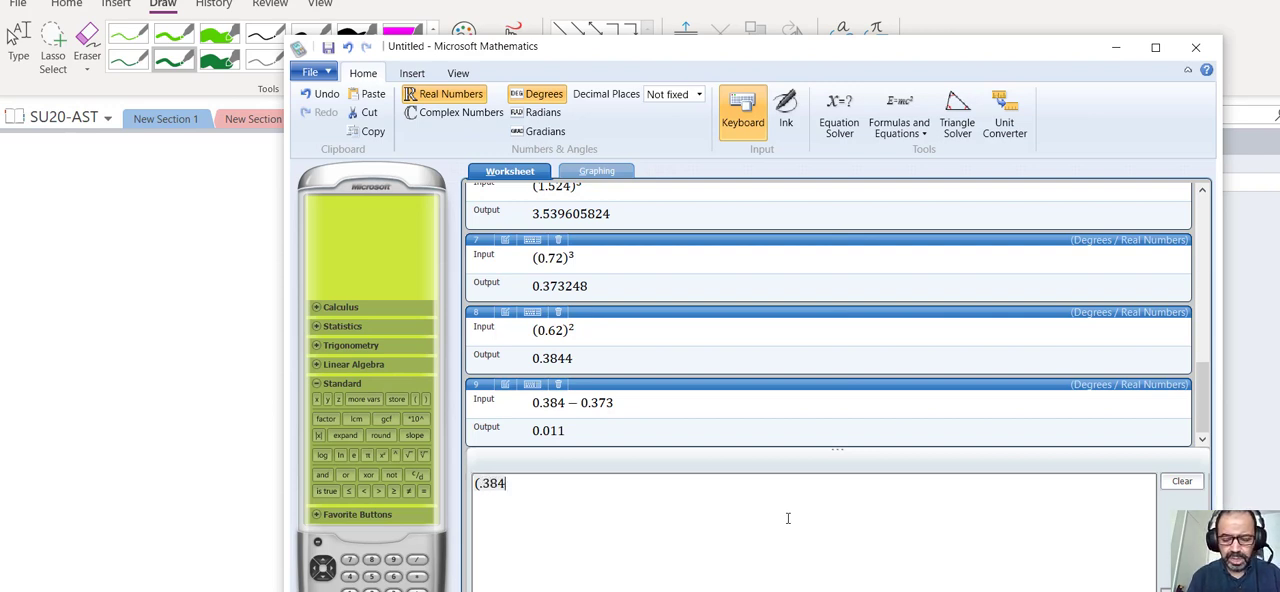
type("+")
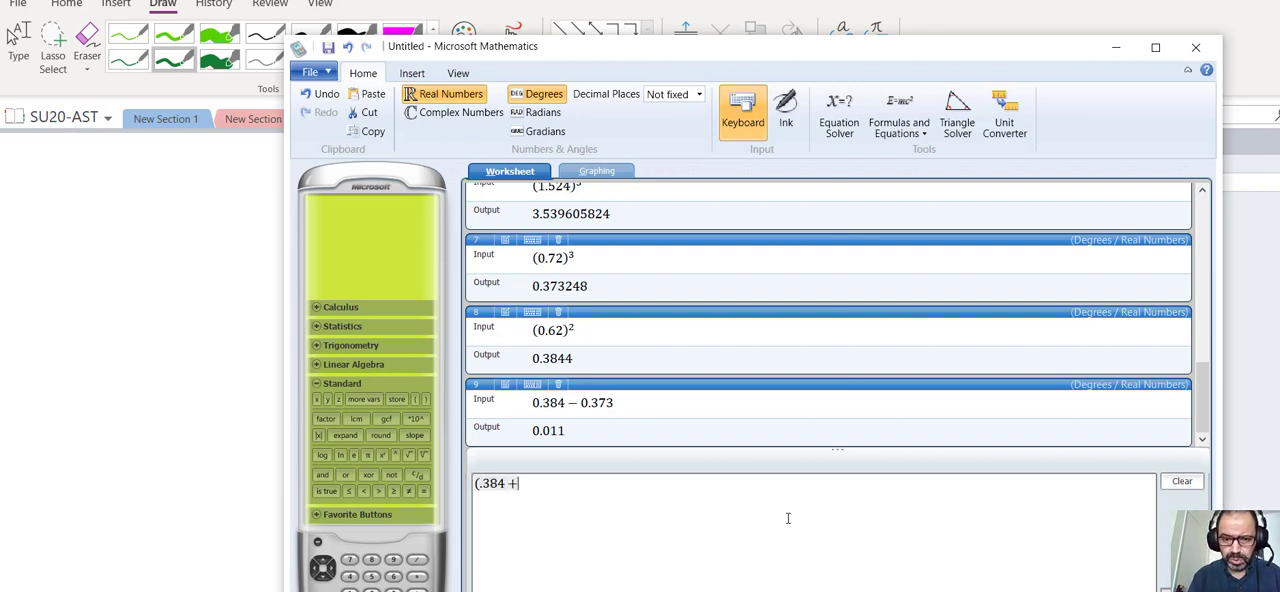
type(".3")
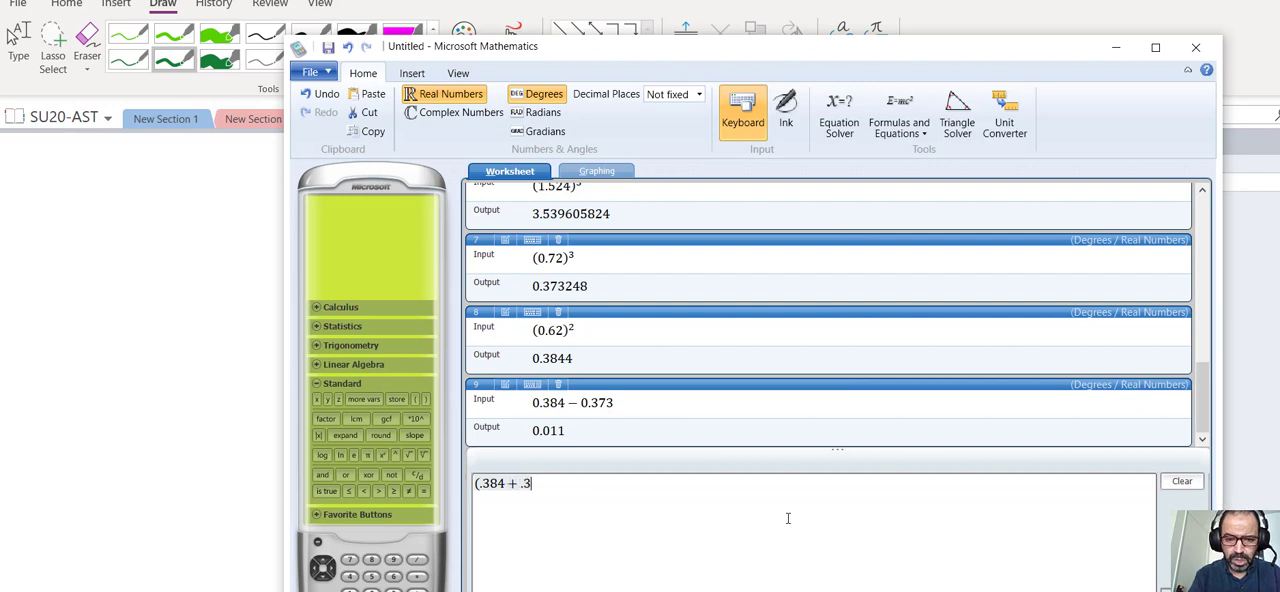
type("73)")
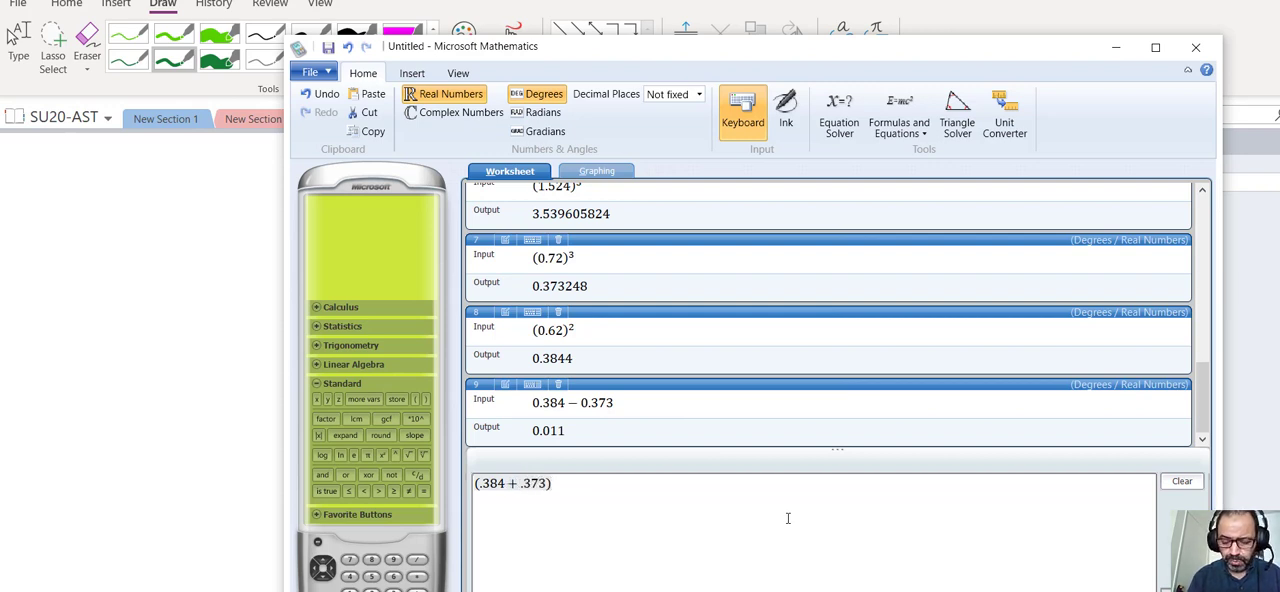
type("/2")
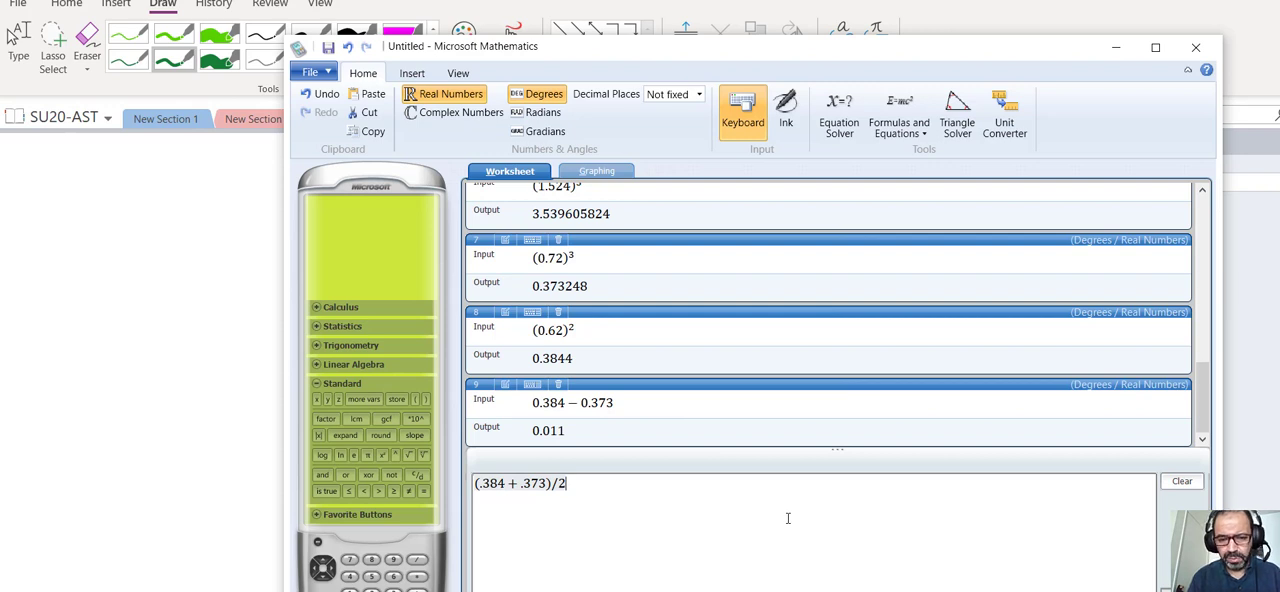
key("enter")
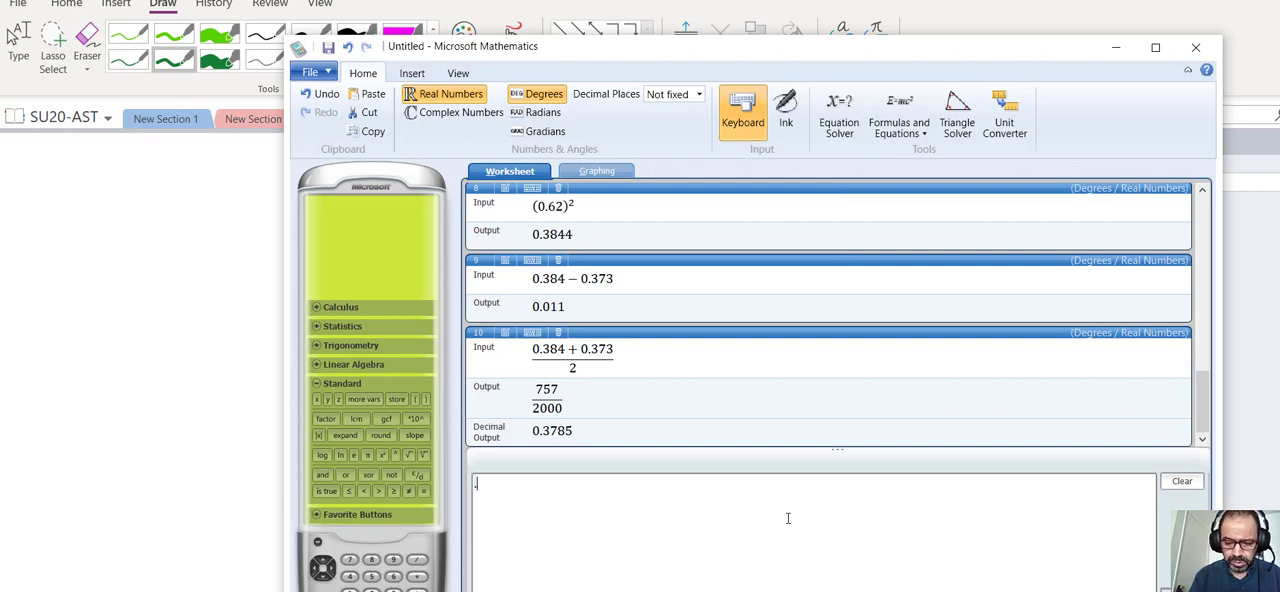
- Compute 0.011/0.379 ≈ 0.029 and begin multiplying that result by 100
type(".011")
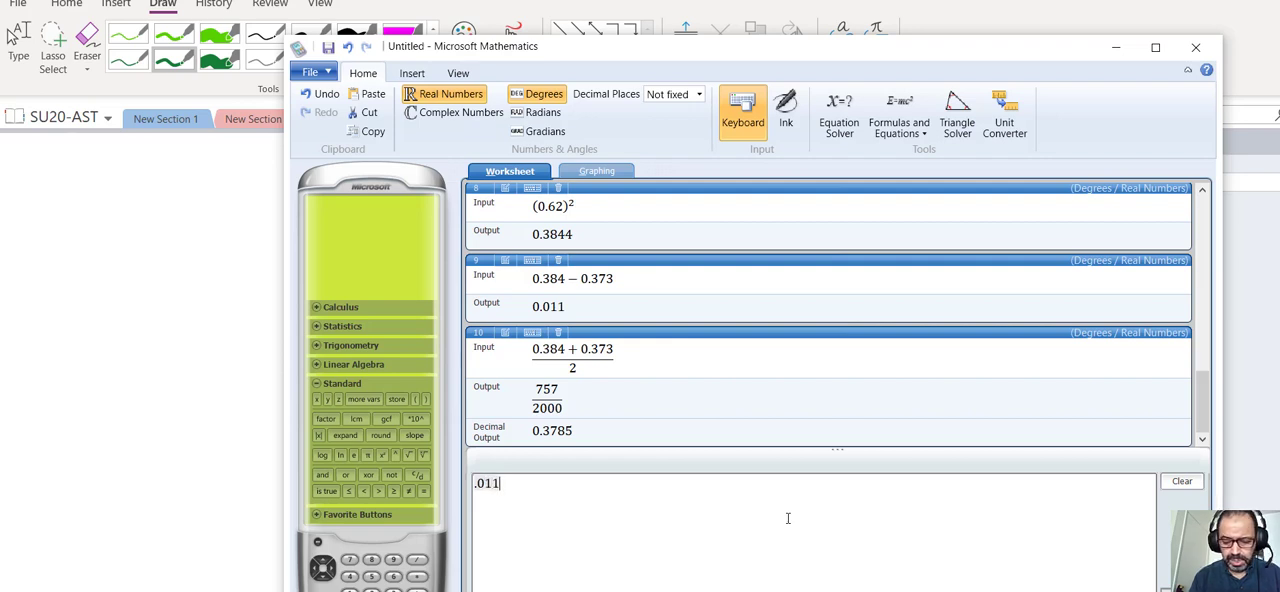
type("/.")
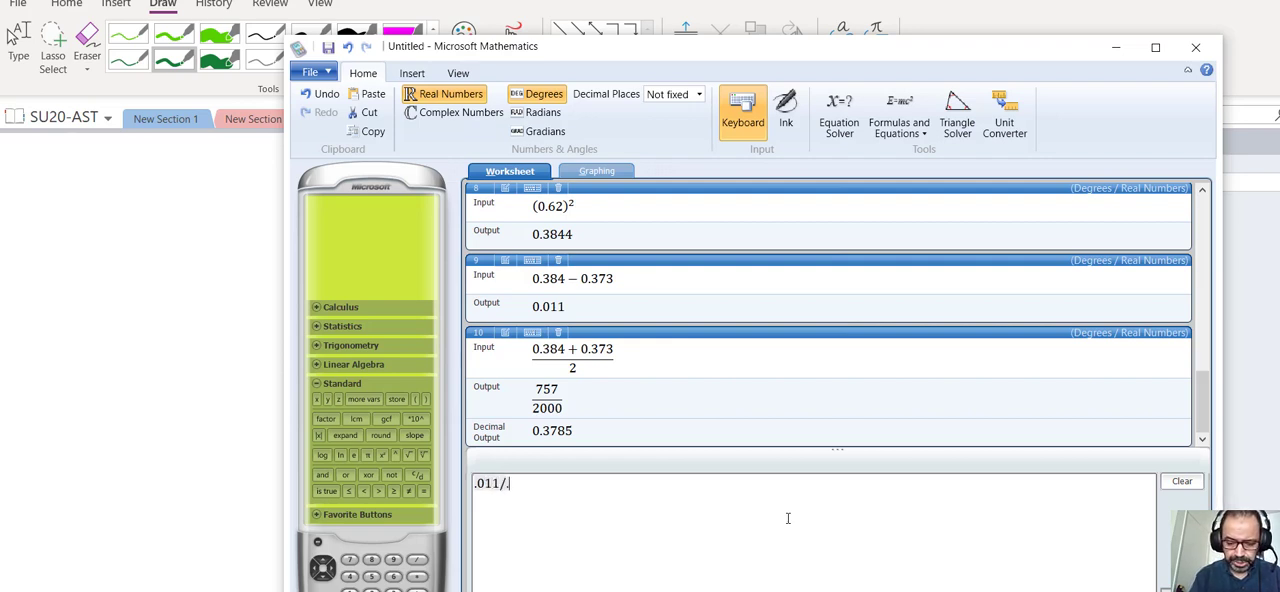
type("37")
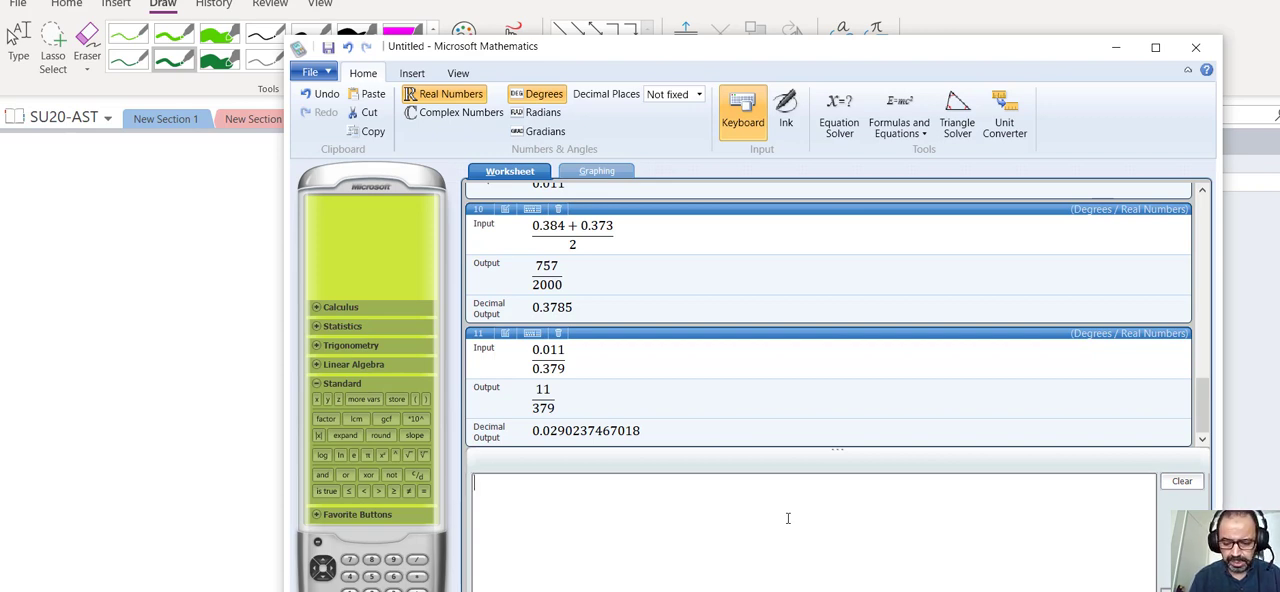
type("290237467018")
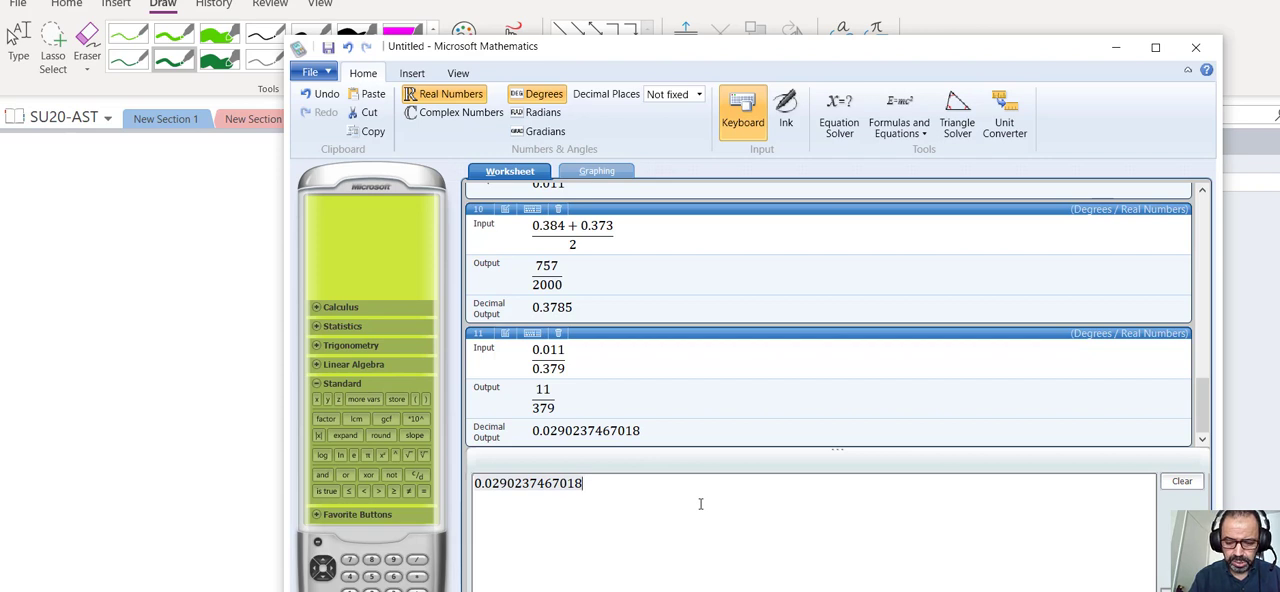
type("· 100")
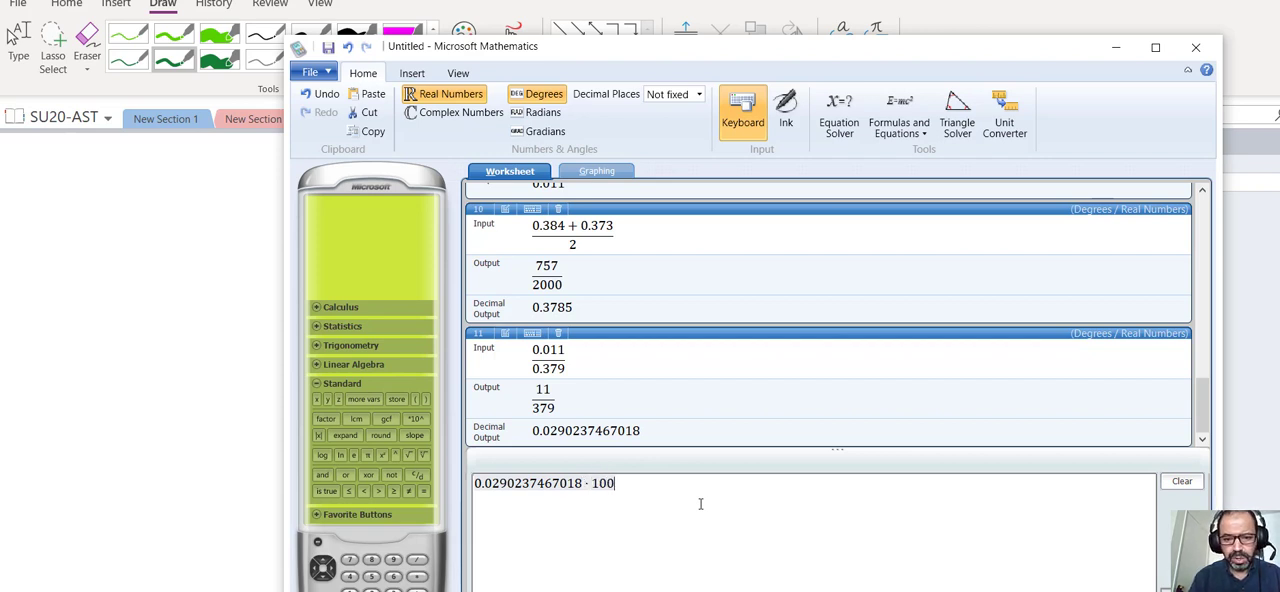